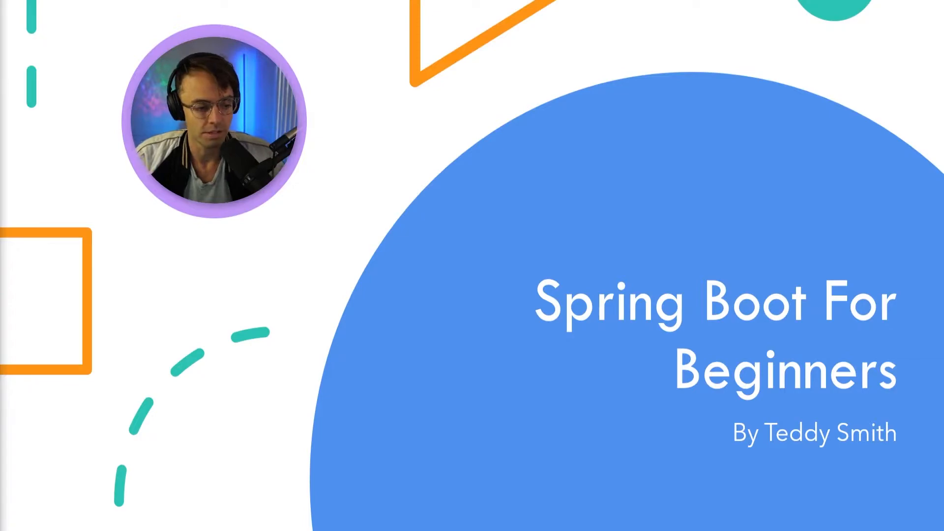
Advance the slideshow from the 'Spring Boot For Beginners' title slide to the 'Why?' slide.
{"action": "key", "text": "Right"}
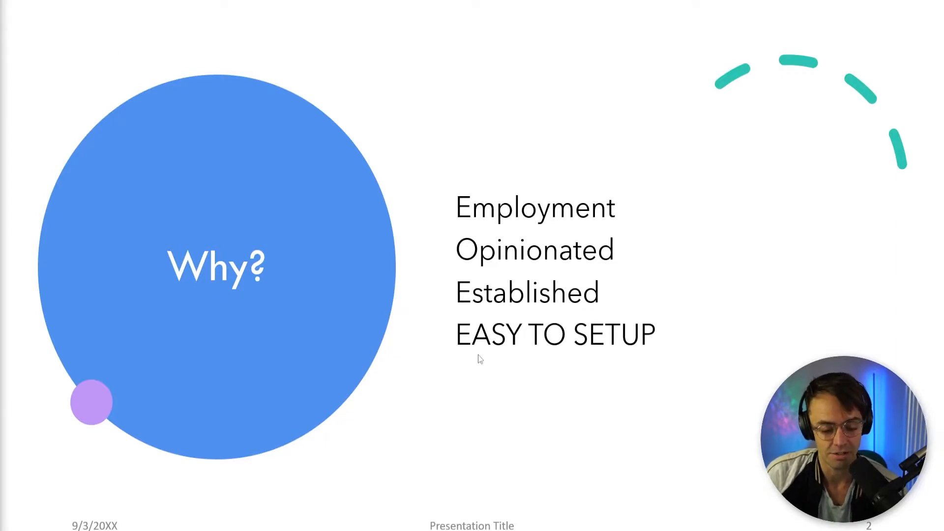
{"action": "mouse_move", "coordinate": [507, 235]}
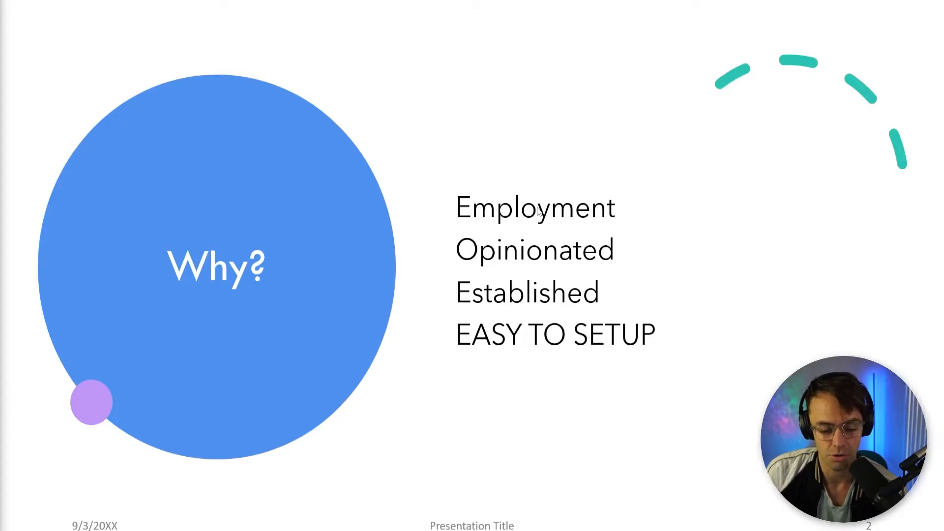
{"action": "mouse_move", "coordinate": [560, 200]}
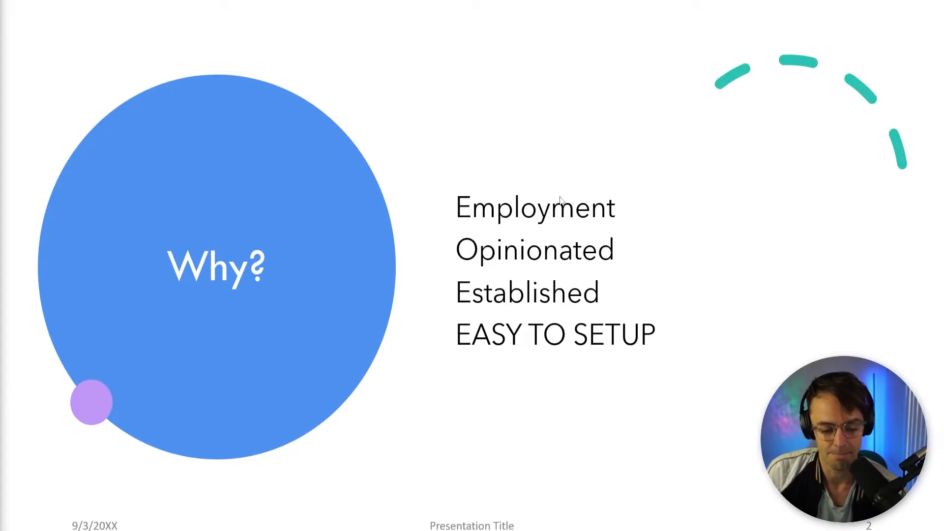
{"action": "mouse_move", "coordinate": [565, 221]}
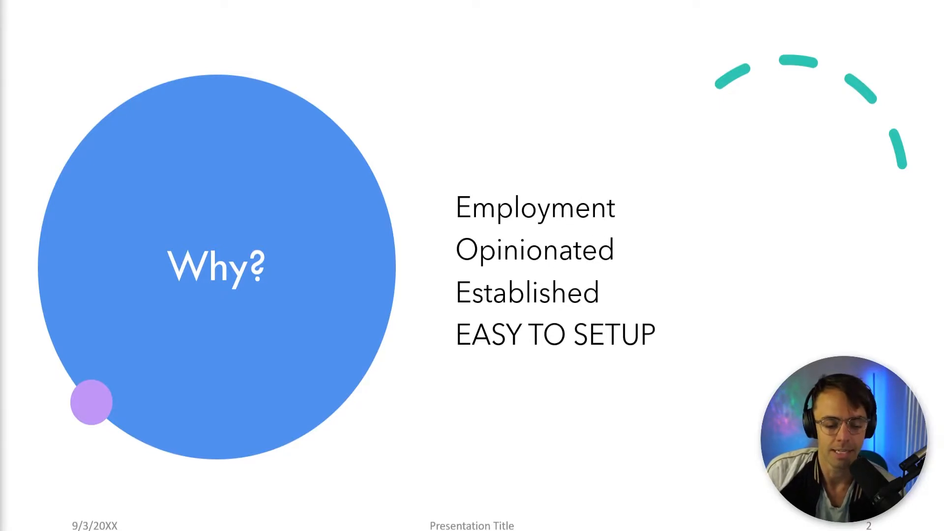
{"action": "key", "text": "Right"}
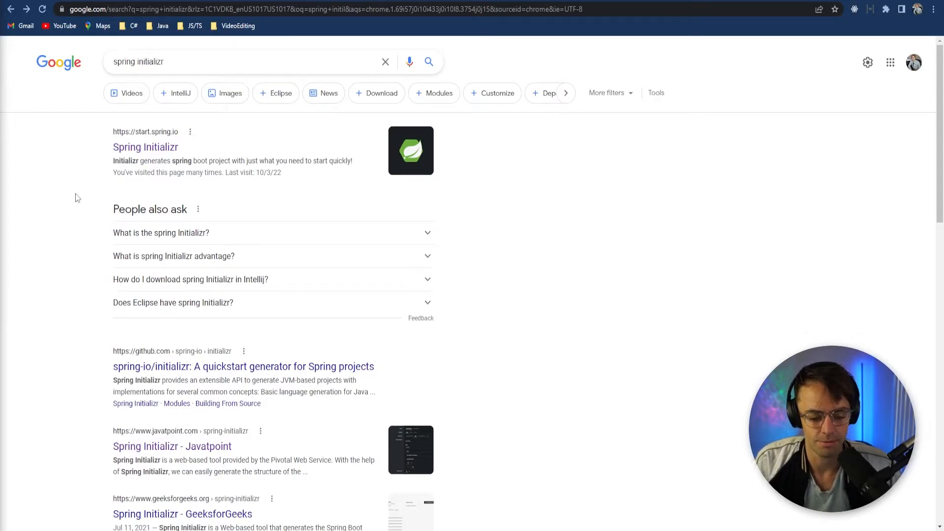
{"action": "mouse_move", "coordinate": [146, 147]}
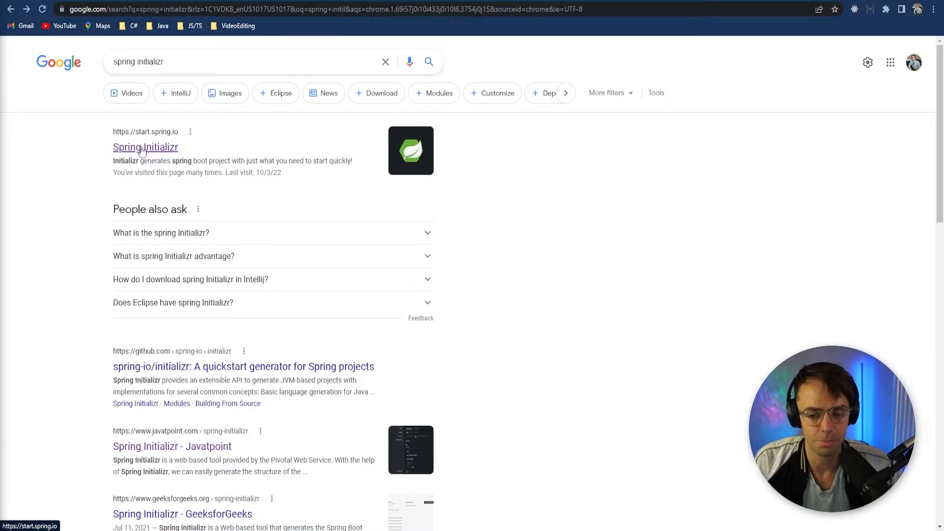
Follow the start.spring.io result to open Spring Initializr.
{"action": "left_click", "coordinate": [145, 147]}
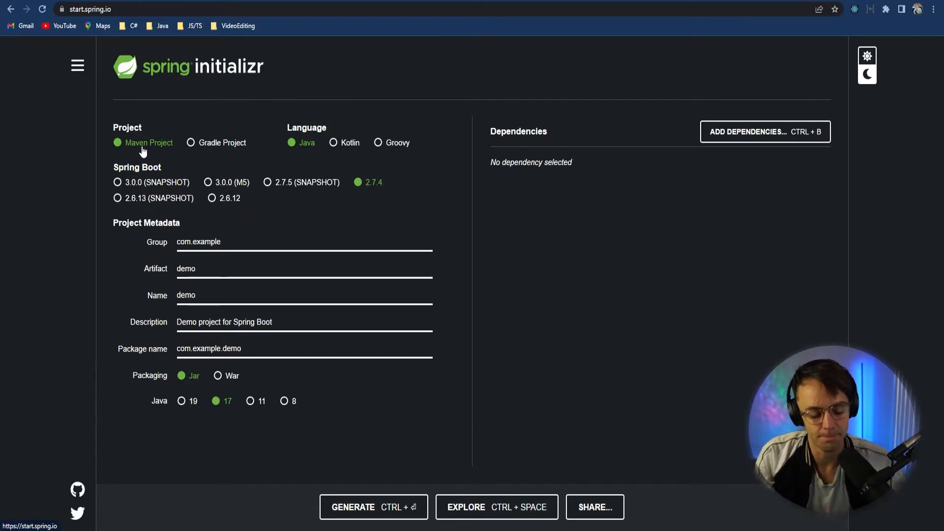
{"action": "mouse_move", "coordinate": [204, 119]}
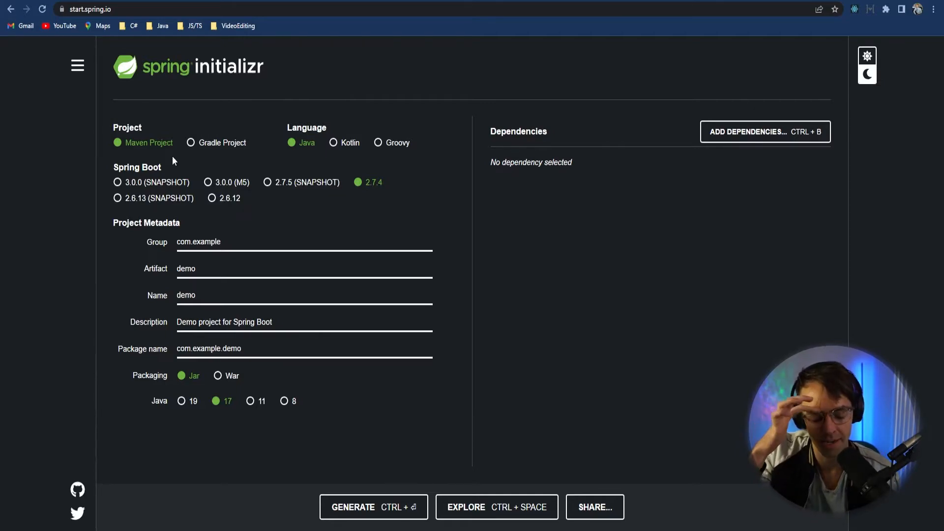
{"action": "mouse_move", "coordinate": [164, 112]}
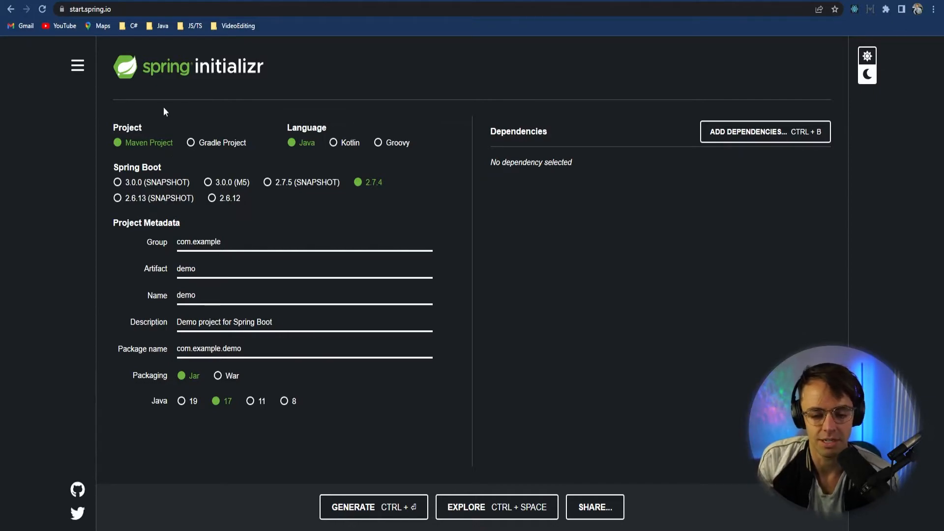
{"action": "mouse_move", "coordinate": [173, 140]}
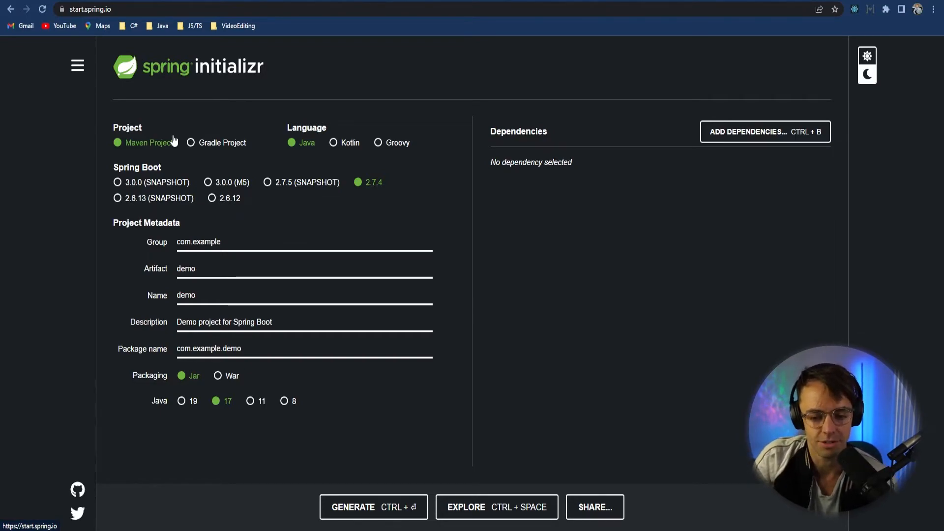
{"action": "mouse_move", "coordinate": [234, 157]}
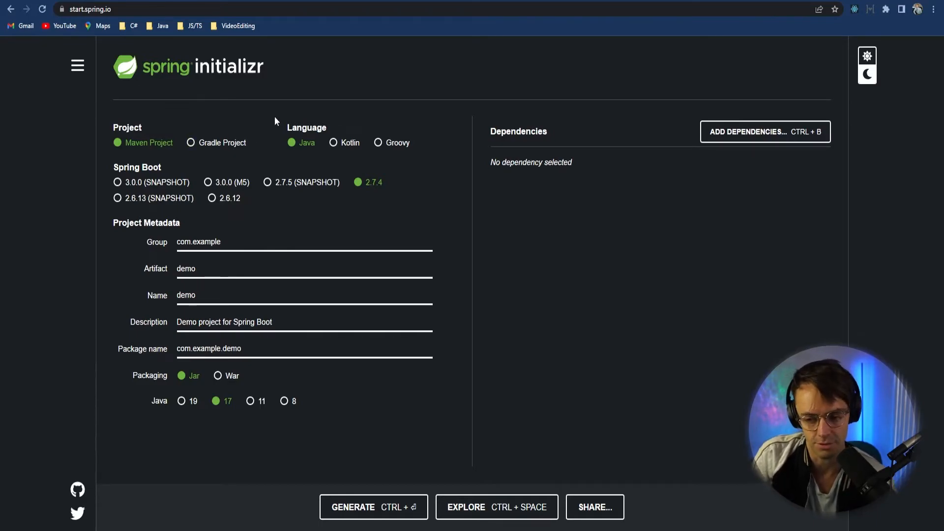
{"action": "mouse_move", "coordinate": [399, 187]}
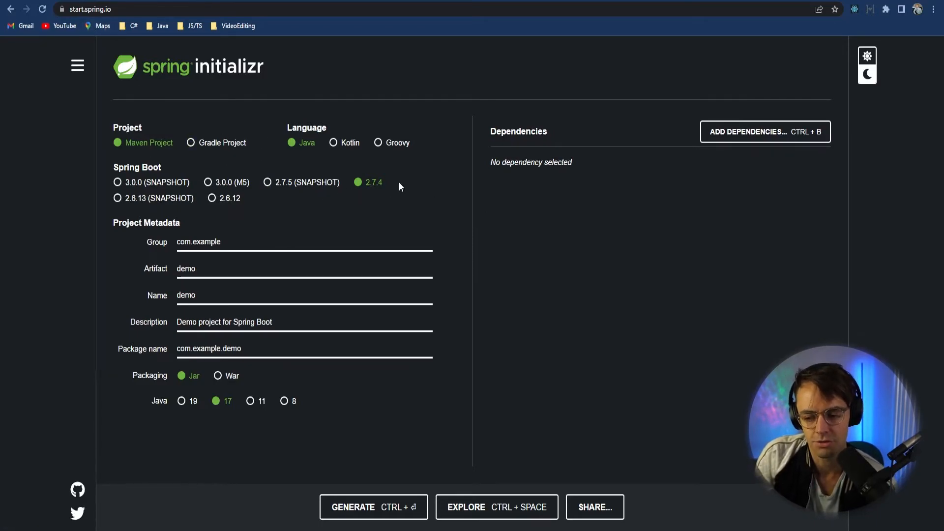
{"action": "mouse_move", "coordinate": [184, 198]}
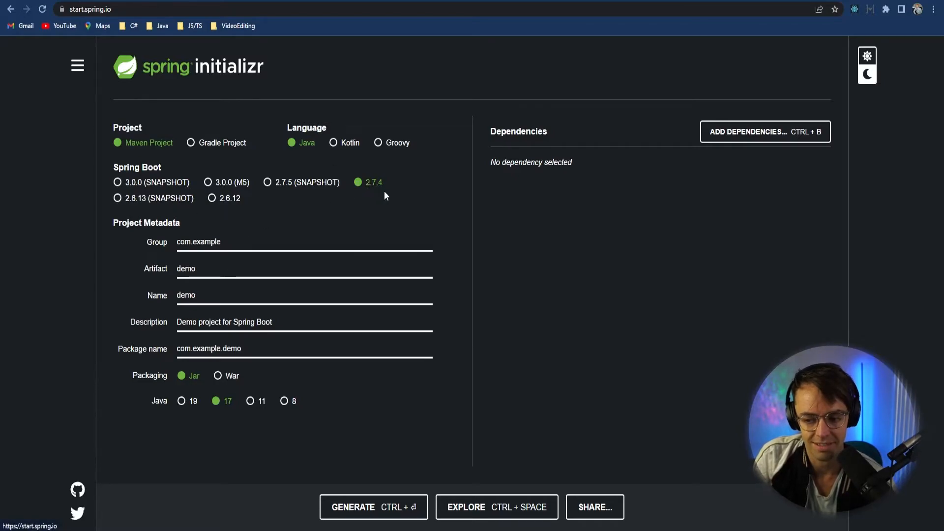
{"action": "left_click", "coordinate": [276, 268]}
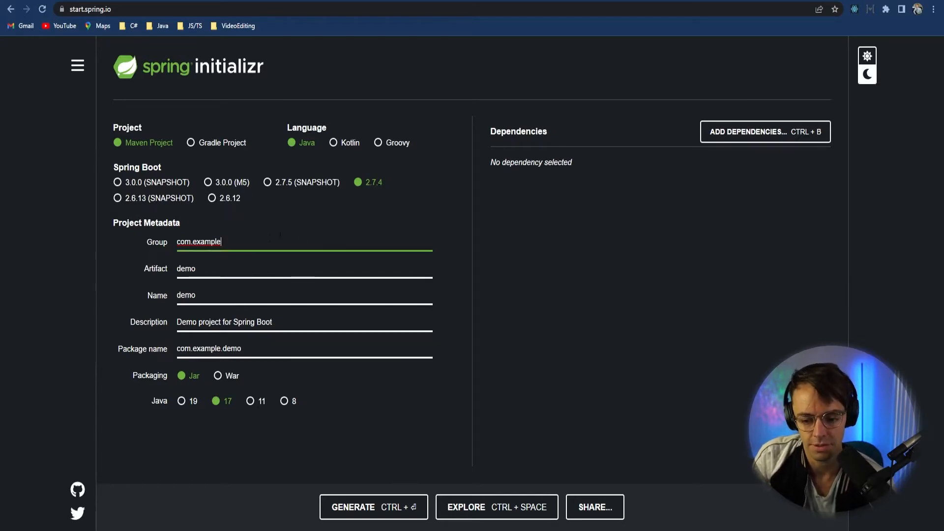
{"action": "mouse_move", "coordinate": [318, 233]}
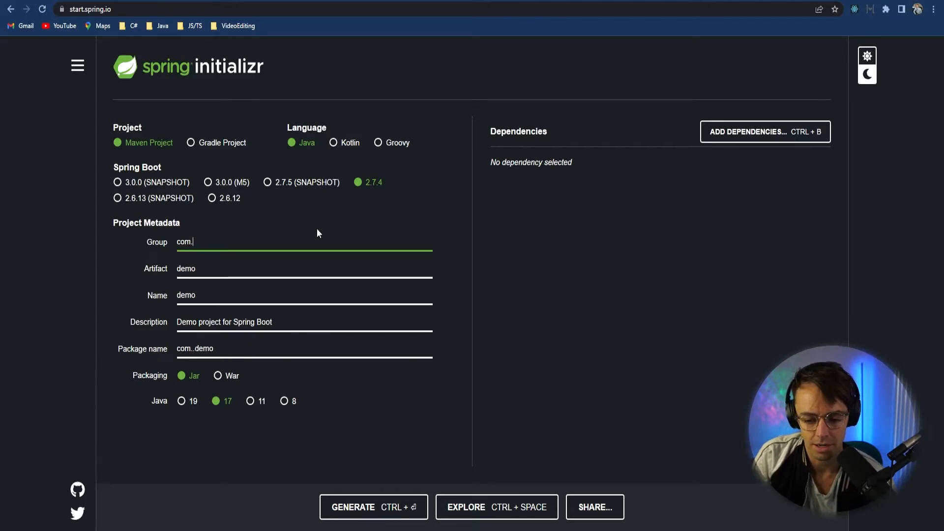
Set the group to com.pokemonreview and the artifact and name to api.
{"action": "type", "text": "pokemonapi"}
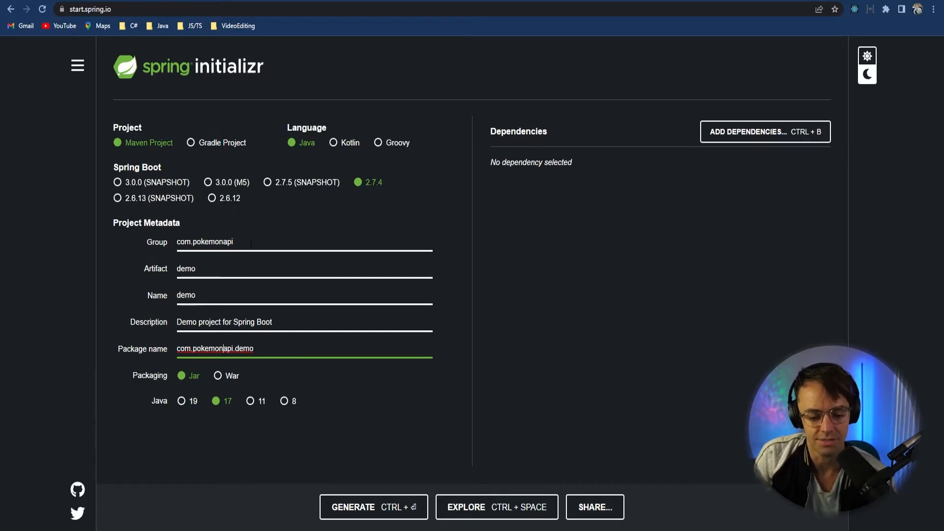
{"action": "left_click", "coordinate": [241, 268]}
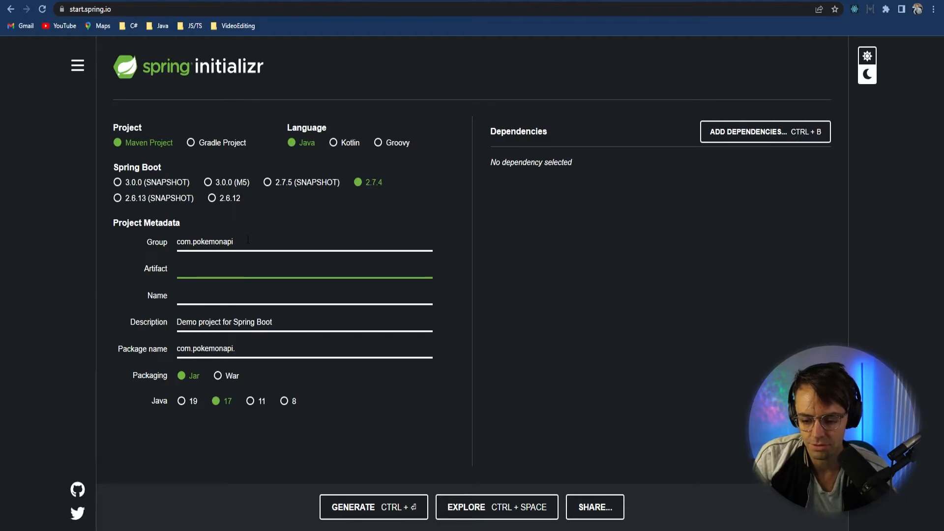
{"action": "type", "text": "rec"}
{"action": "left_click", "coordinate": [304, 244]}
{"action": "type", "text": "review"}
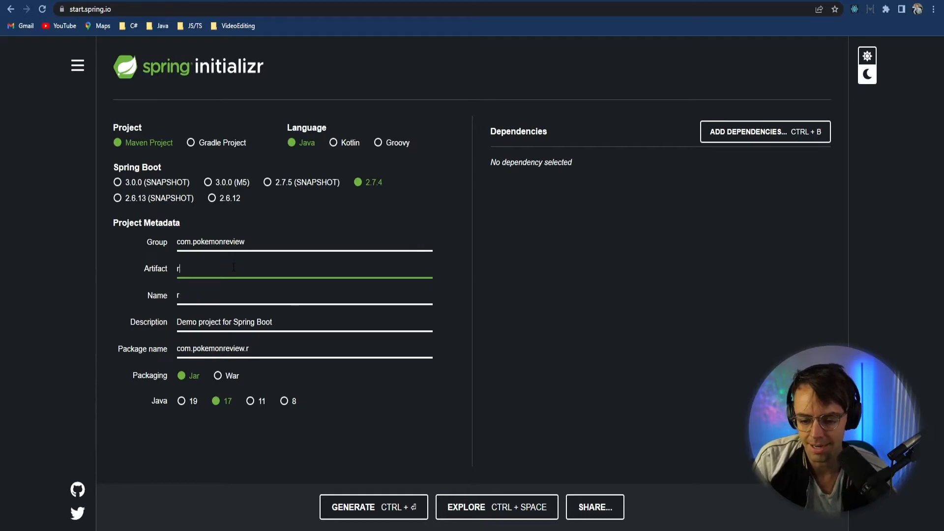
{"action": "type", "text": "pi"}
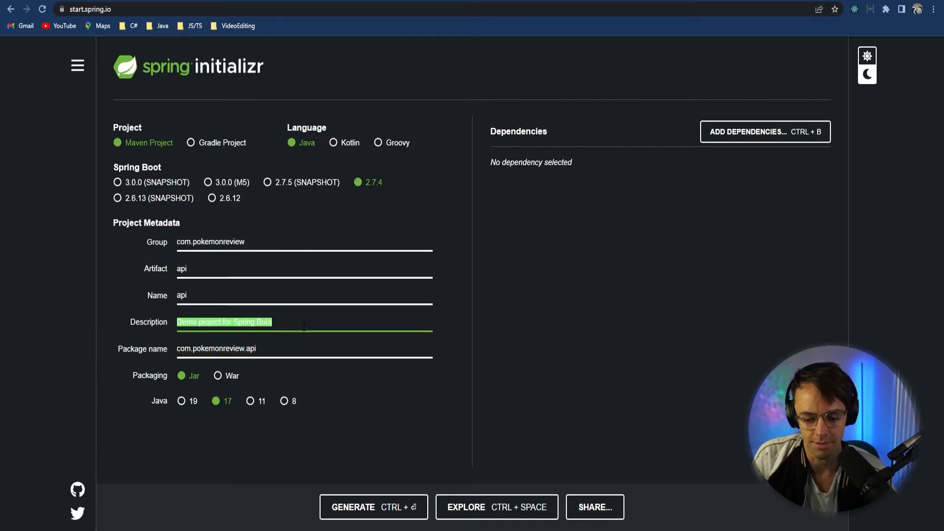
Set the project description to 'Pokemon Review API Course 2022'.
{"action": "type", "text": "PokemonRe"}
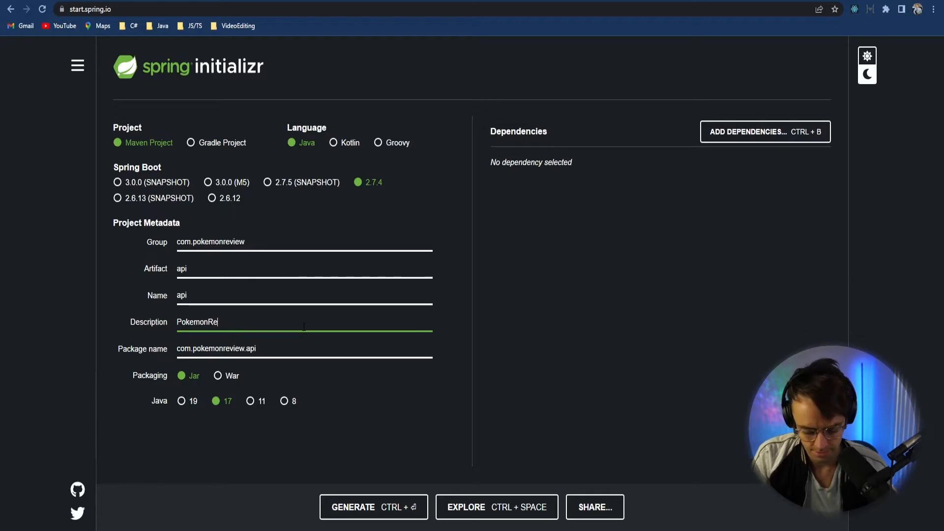
{"action": "key", "text": "Backspace"}
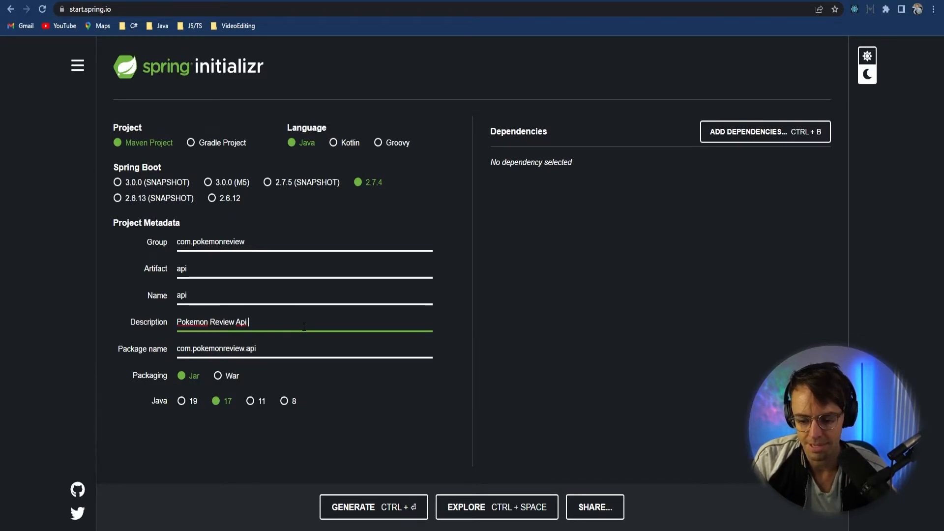
{"action": "type", "text": "API"}
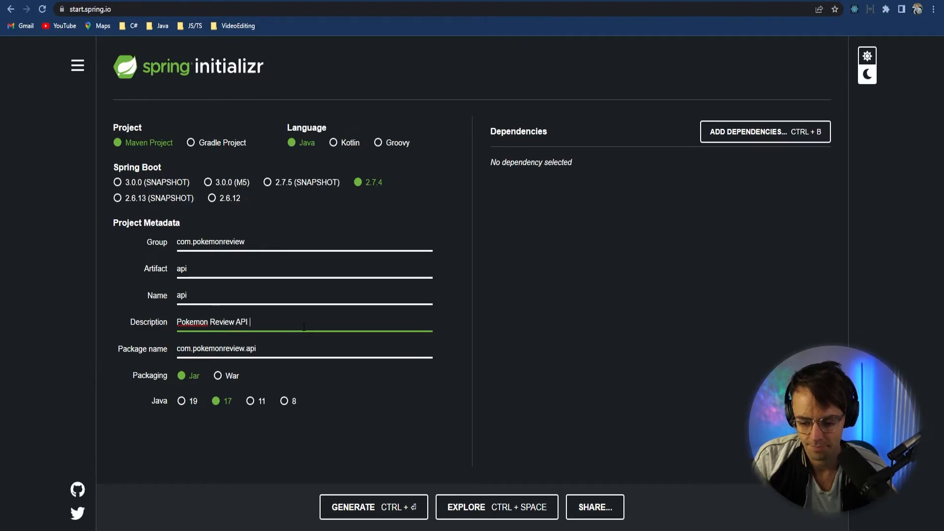
{"action": "type", "text": "Course 2022"}
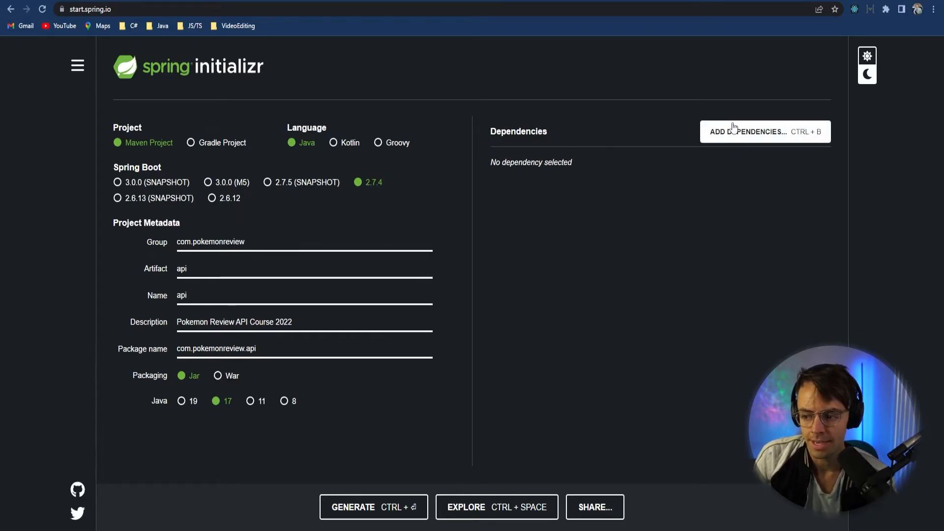
{"action": "left_click", "coordinate": [764, 131]}
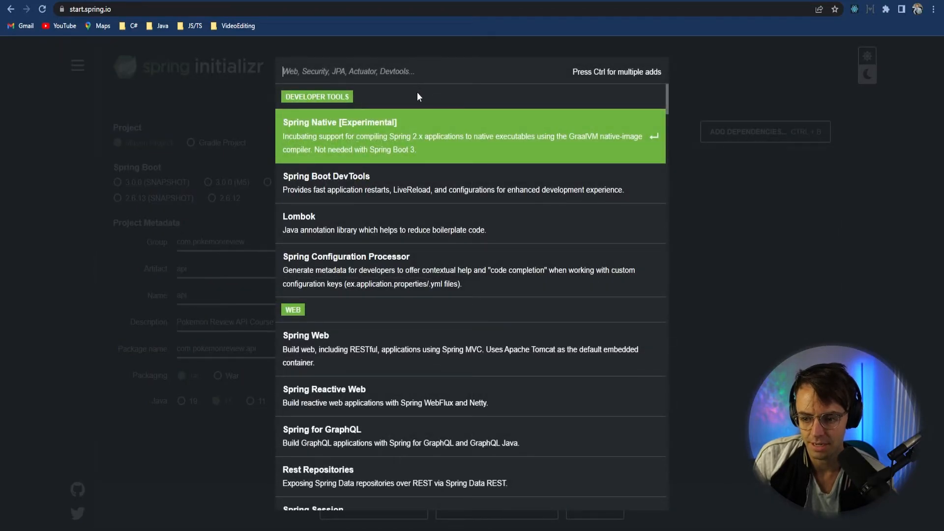
Search 'web' and add the Spring Web dependency.
{"action": "type", "text": "web"}
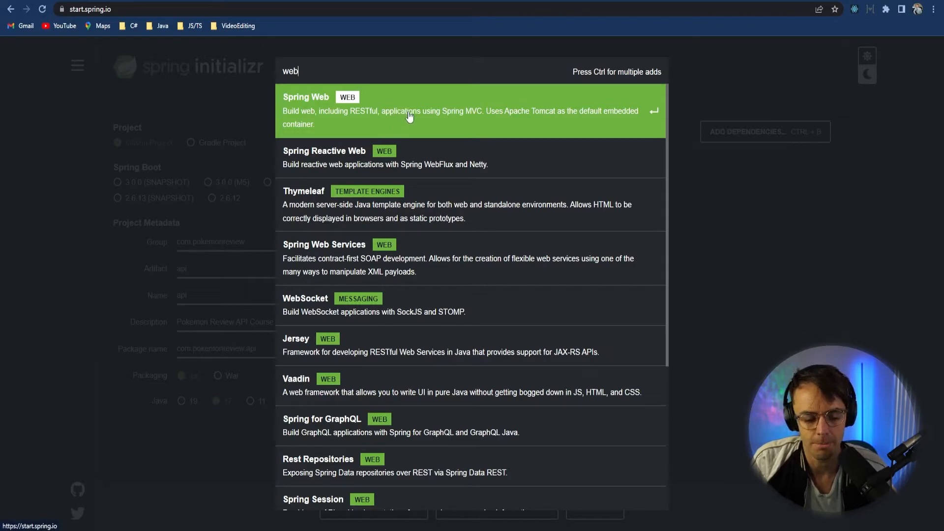
{"action": "left_click", "coordinate": [410, 110]}
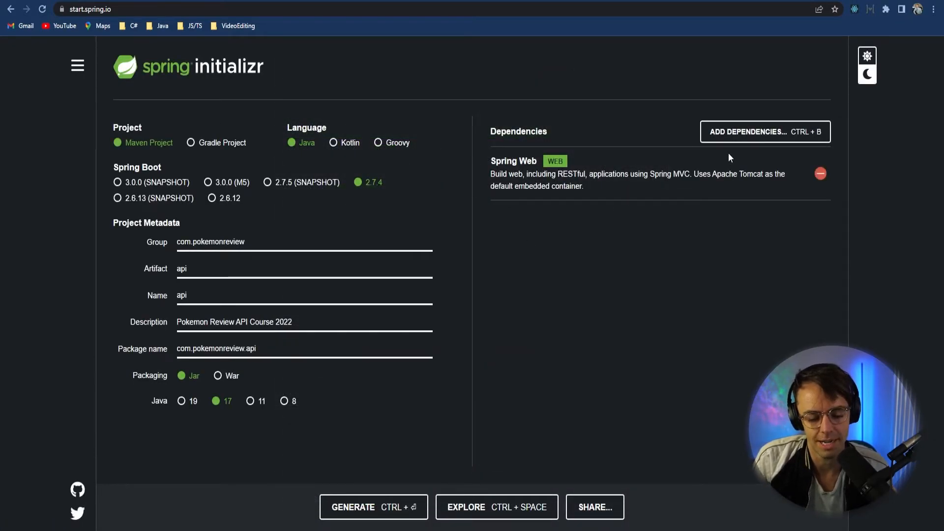
{"action": "left_click", "coordinate": [765, 131]}
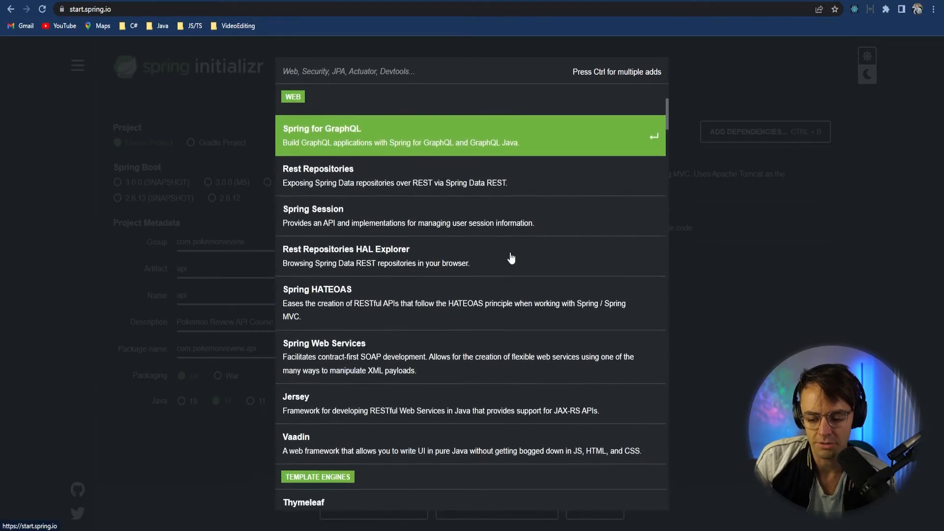
Add Lombok, Spring Data JPA and PostgreSQL Driver, then generate the project download.
{"action": "scroll", "scroll_direction": "down", "scroll_amount": 3}
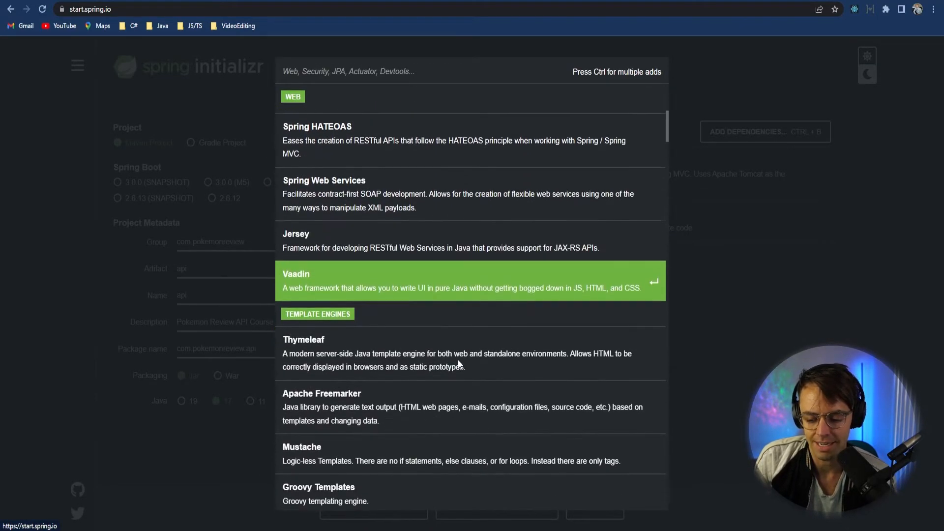
{"action": "scroll", "scroll_direction": "down", "scroll_amount": 3}
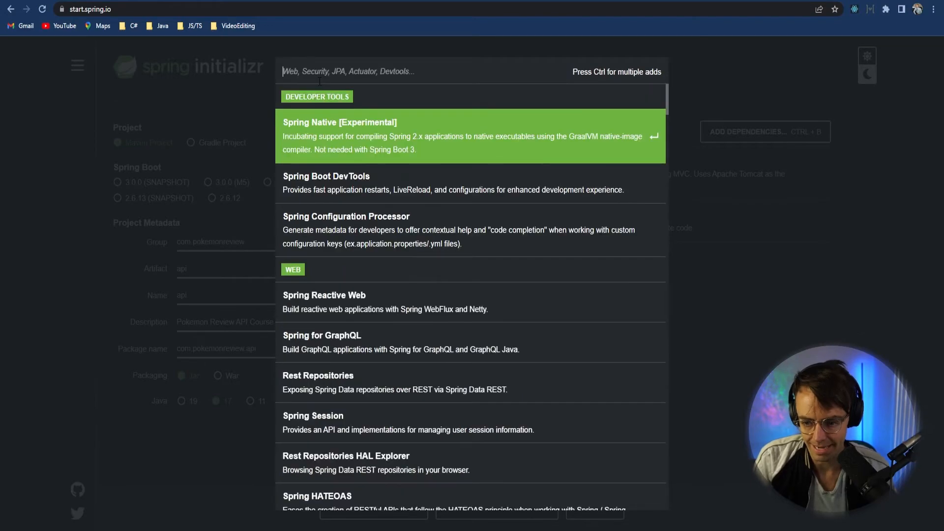
{"action": "type", "text": "jpa"}
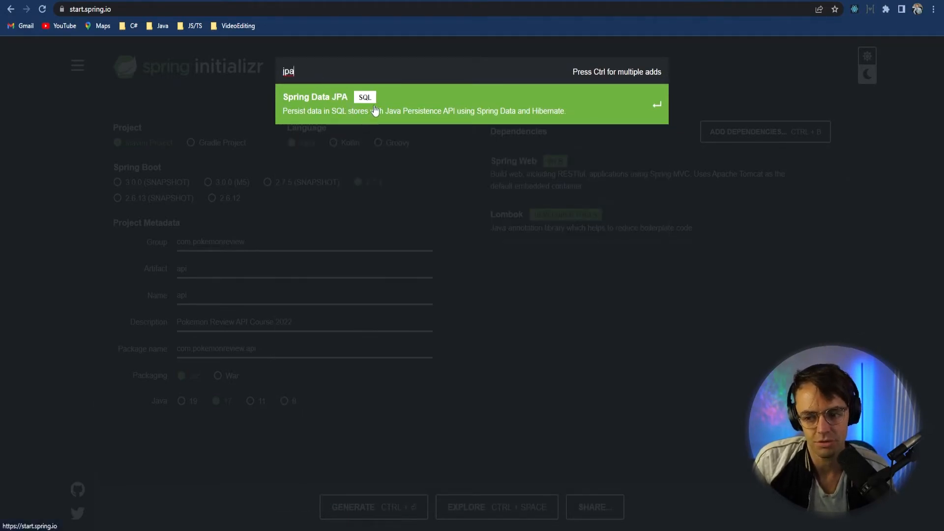
{"action": "left_click", "coordinate": [315, 103]}
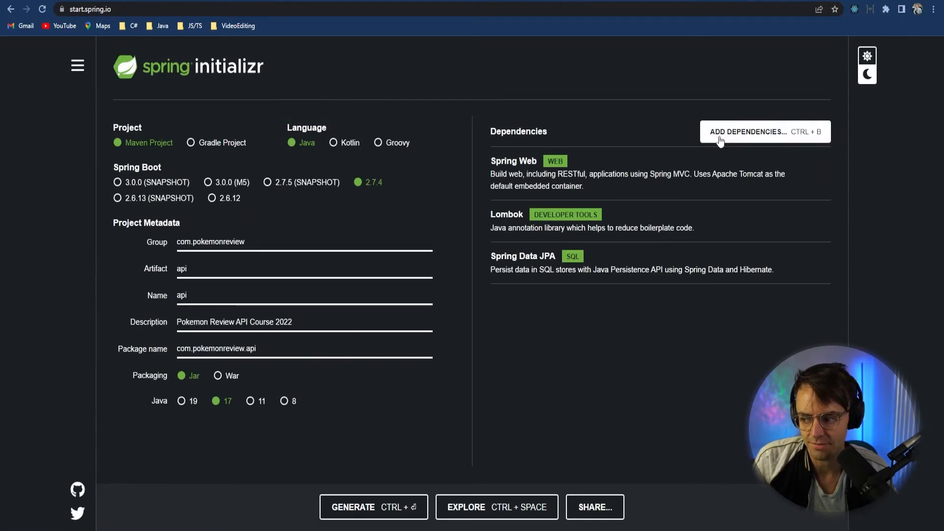
{"action": "type", "text": "post"}
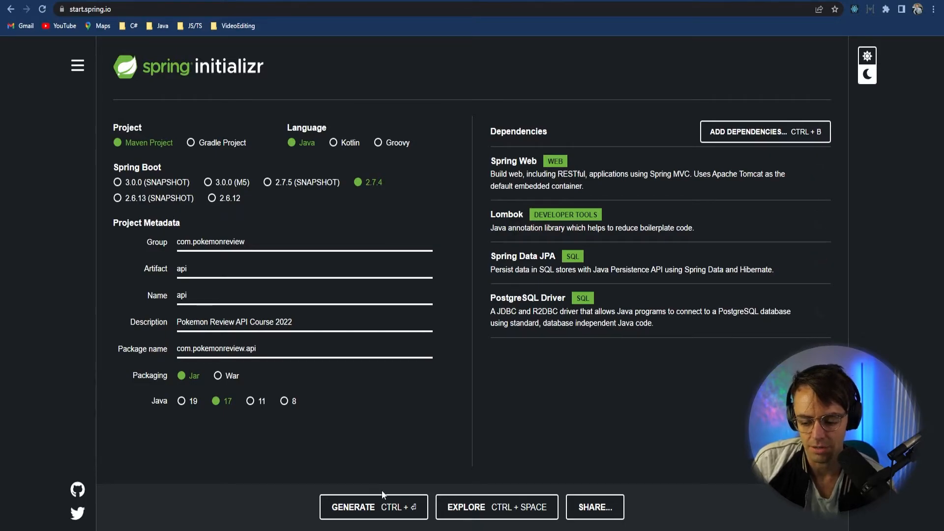
{"action": "left_click", "coordinate": [373, 507]}
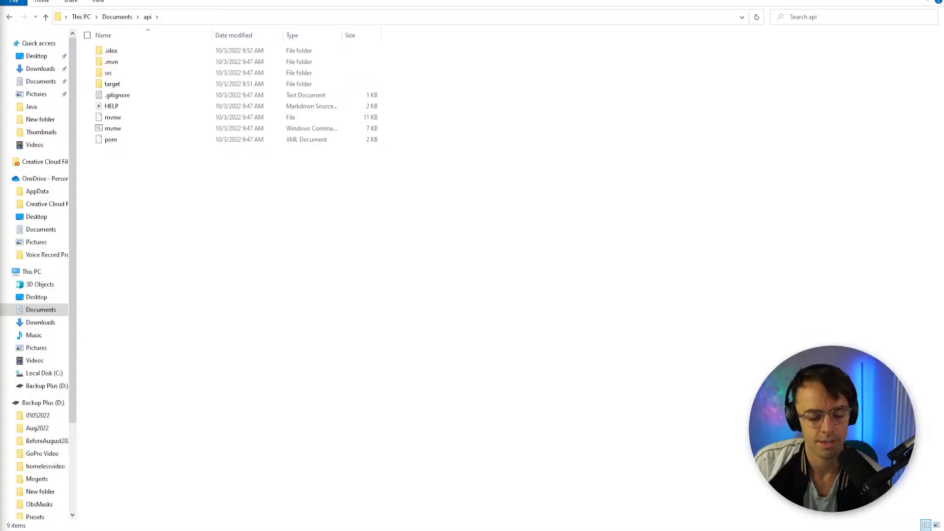
{"action": "mouse_move", "coordinate": [154, 187]}
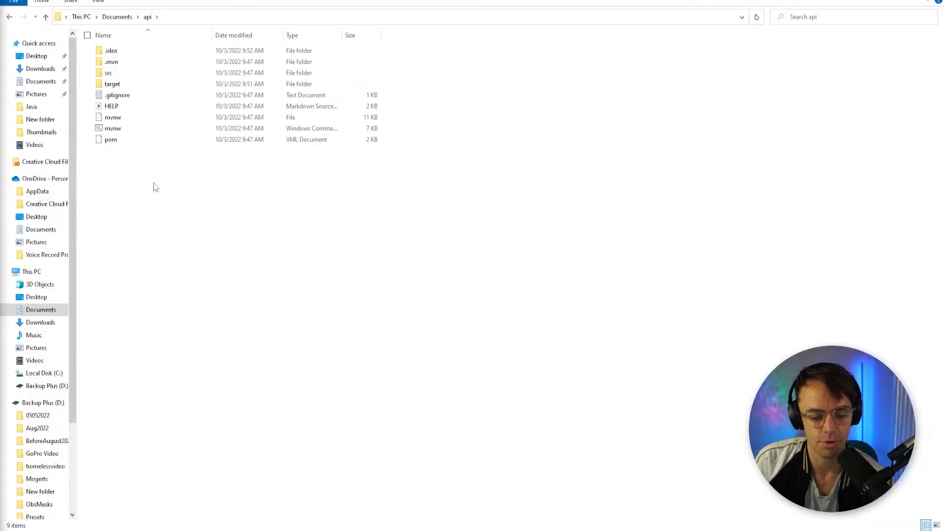
{"action": "mouse_move", "coordinate": [212, 205]}
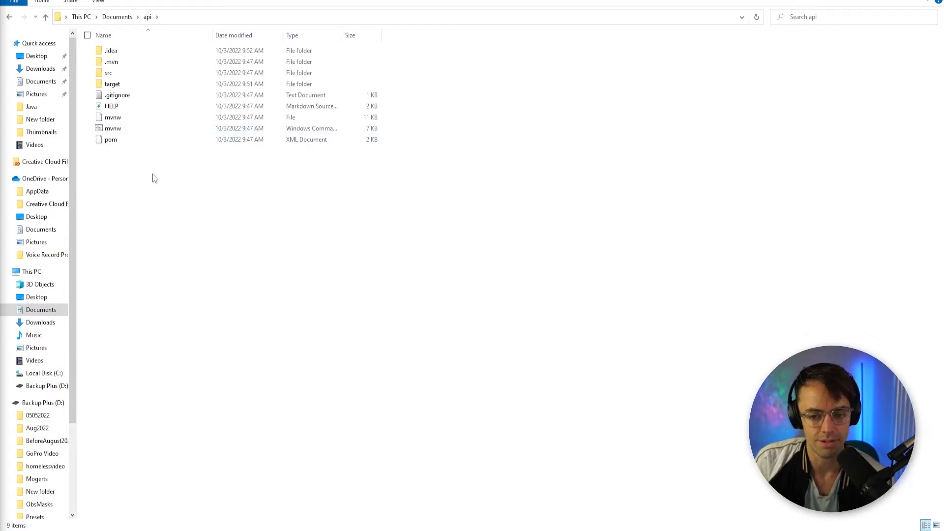
Open the api folder as an IntelliJ IDEA project from its context menu.
{"action": "right_click", "coordinate": [152, 177]}
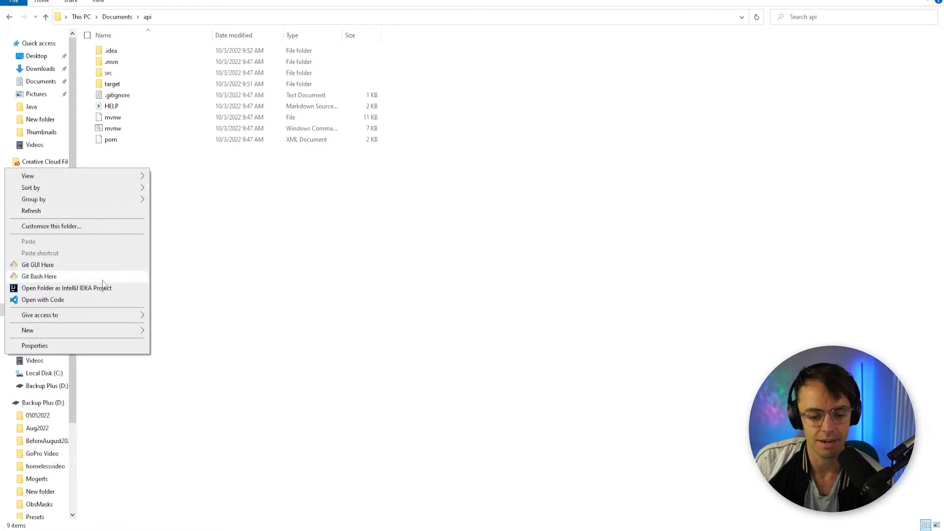
{"action": "mouse_move", "coordinate": [119, 294]}
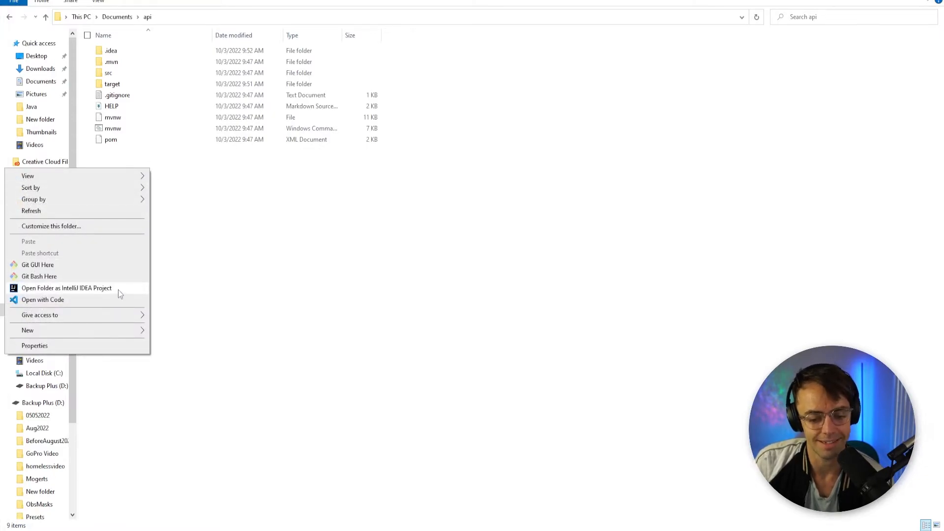
{"action": "left_click", "coordinate": [162, 276]}
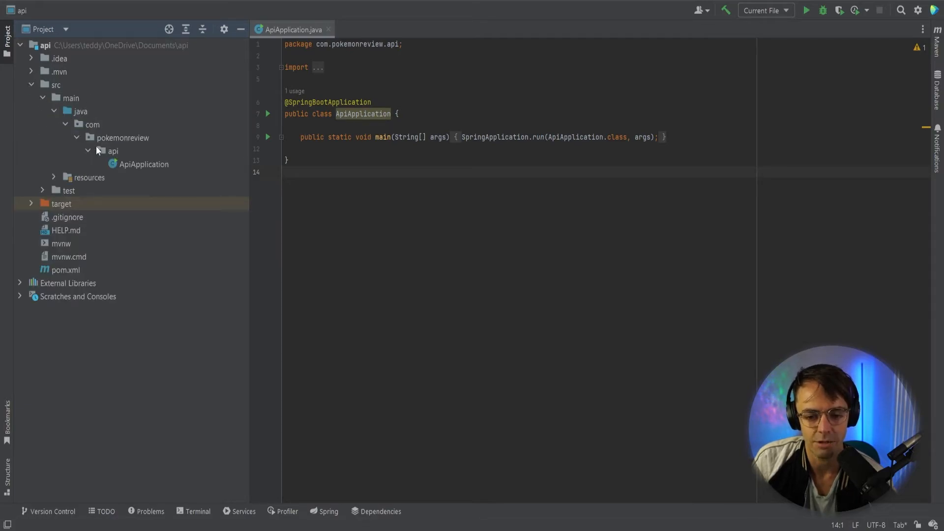
Select the ApiApplication class in the com.pokemonreview.api package.
{"action": "left_click", "coordinate": [144, 164]}
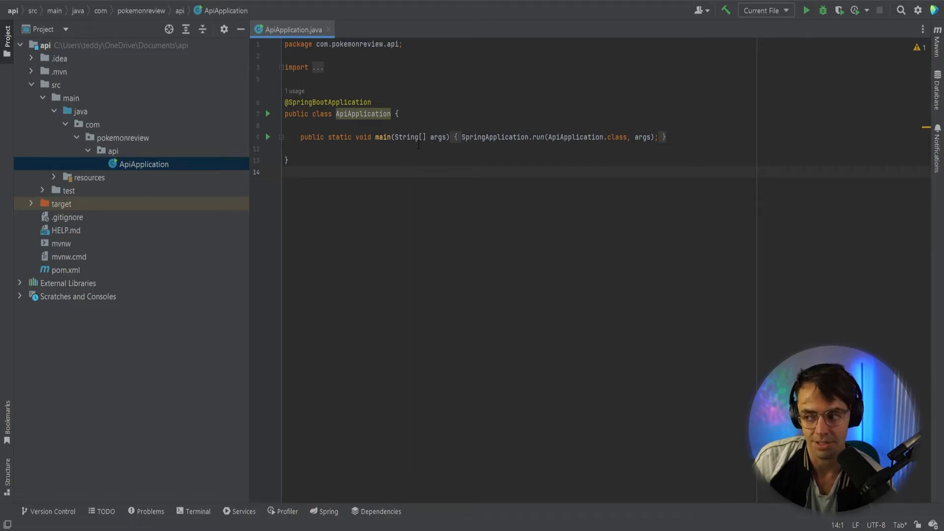
{"action": "mouse_move", "coordinate": [760, 6]}
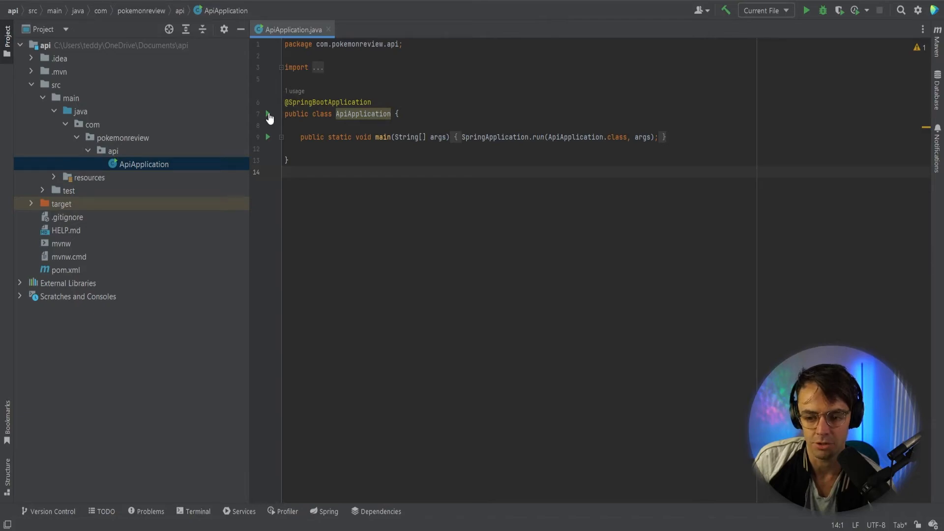
{"action": "mouse_move", "coordinate": [276, 131]}
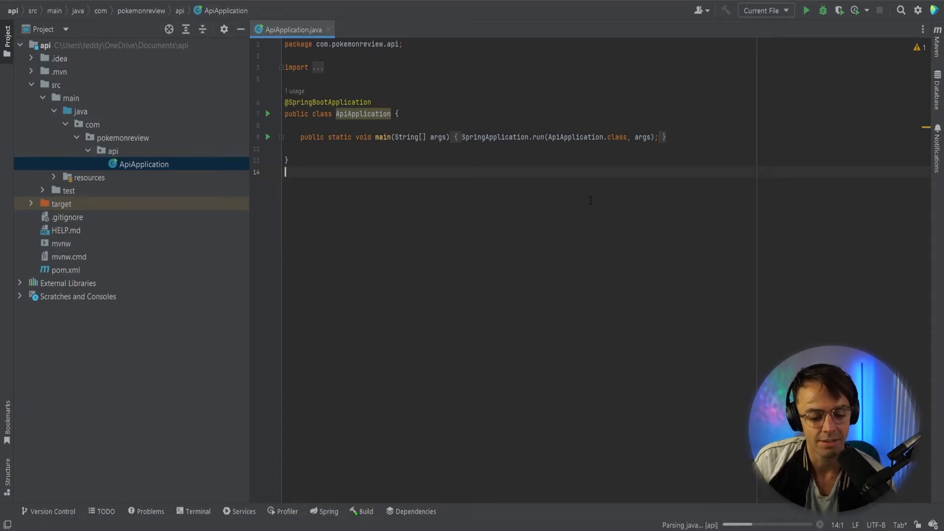
Run ApiApplication and scroll the console to the missing database driver error.
{"action": "left_click", "coordinate": [807, 10]}
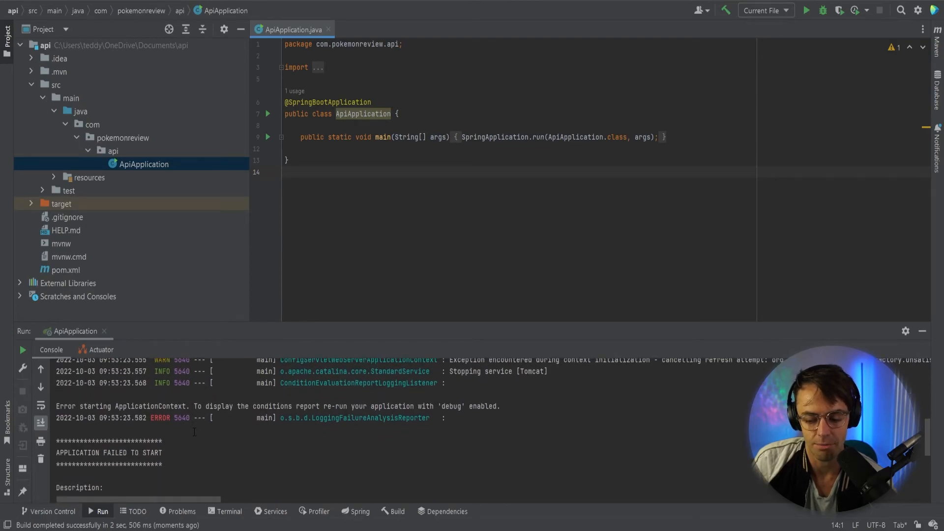
{"action": "scroll", "scroll_direction": "down", "scroll_amount": 3}
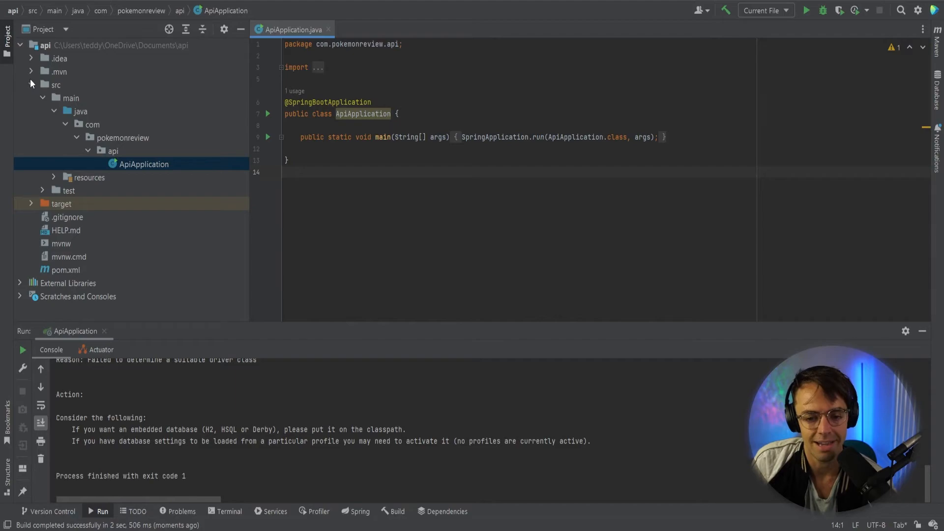
Collapse src, then briefly expand and collapse External Libraries and Scratches and Consoles.
{"action": "left_click", "coordinate": [54, 84]}
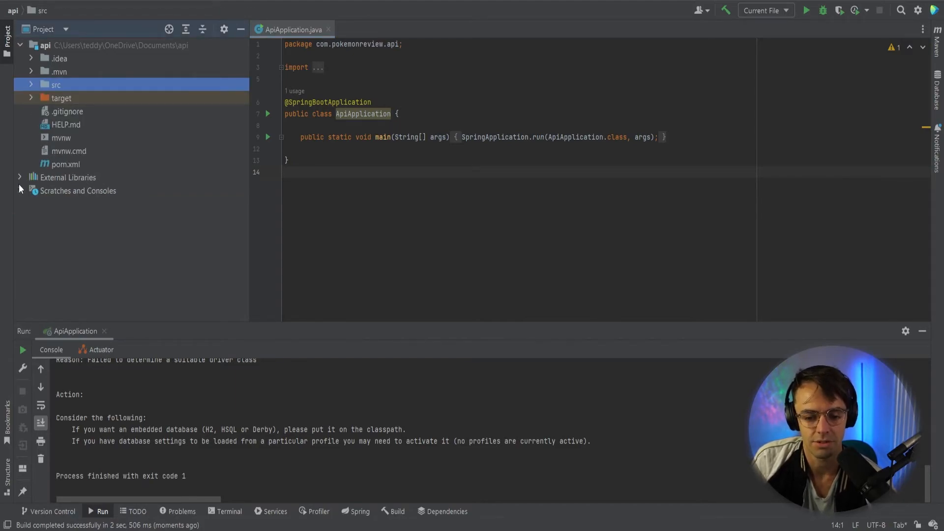
{"action": "left_click", "coordinate": [20, 177]}
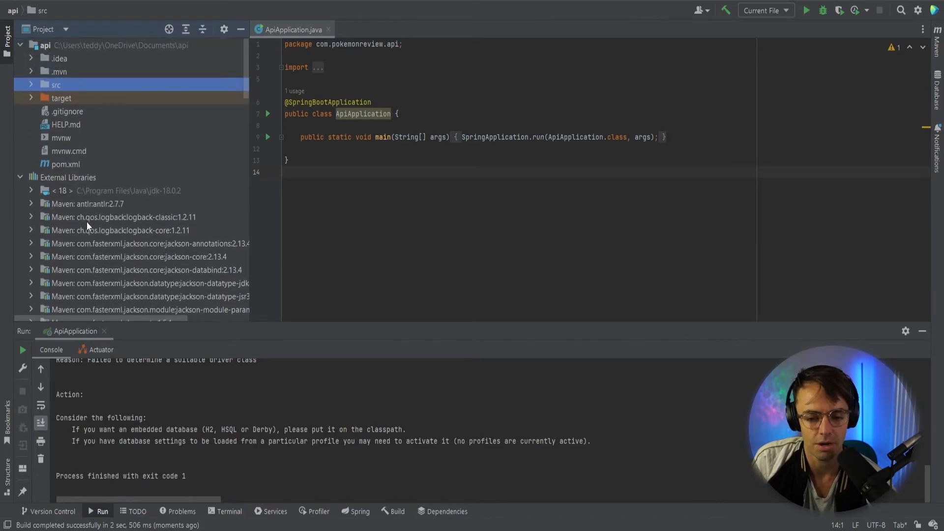
{"action": "left_click", "coordinate": [19, 177]}
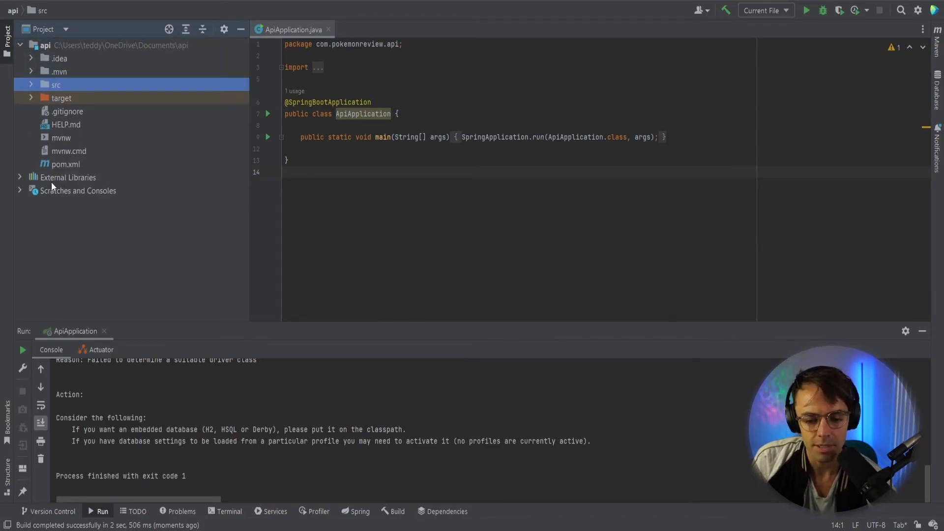
{"action": "left_click", "coordinate": [78, 190]}
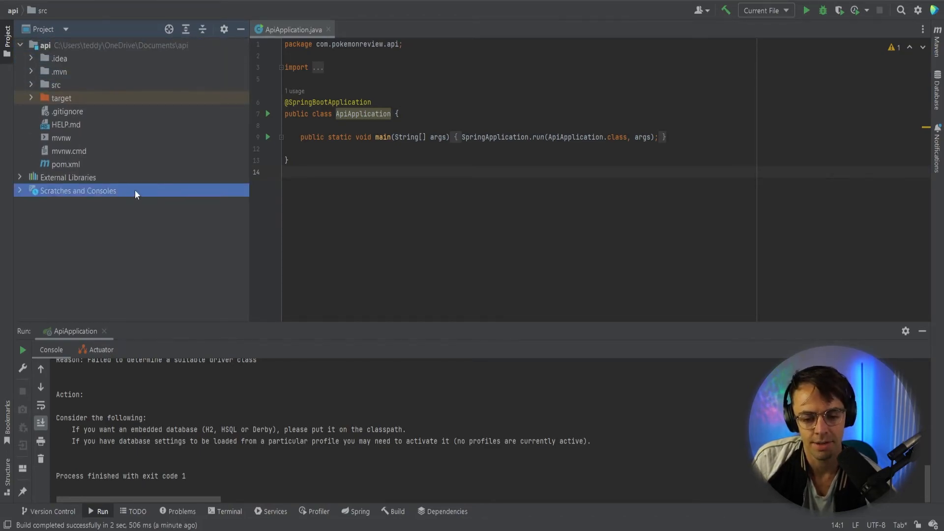
{"action": "left_click", "coordinate": [20, 190]}
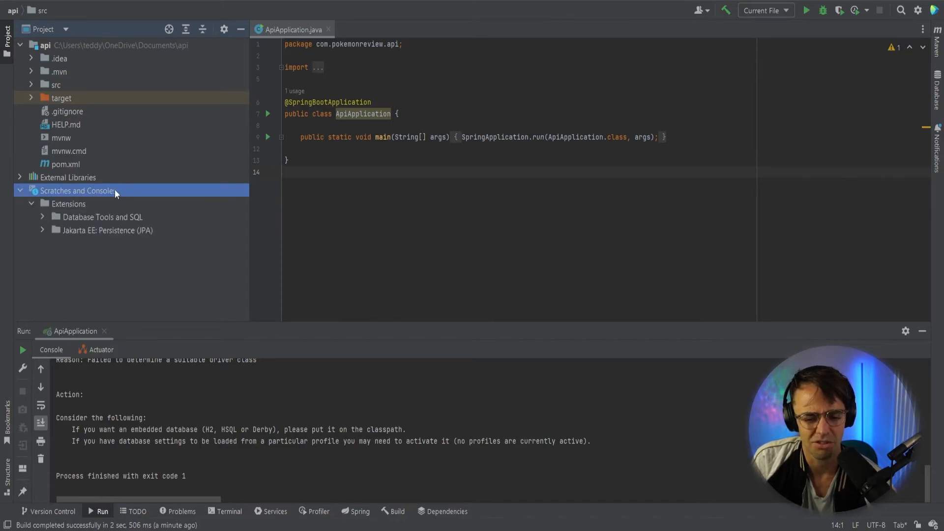
{"action": "left_click", "coordinate": [19, 190]}
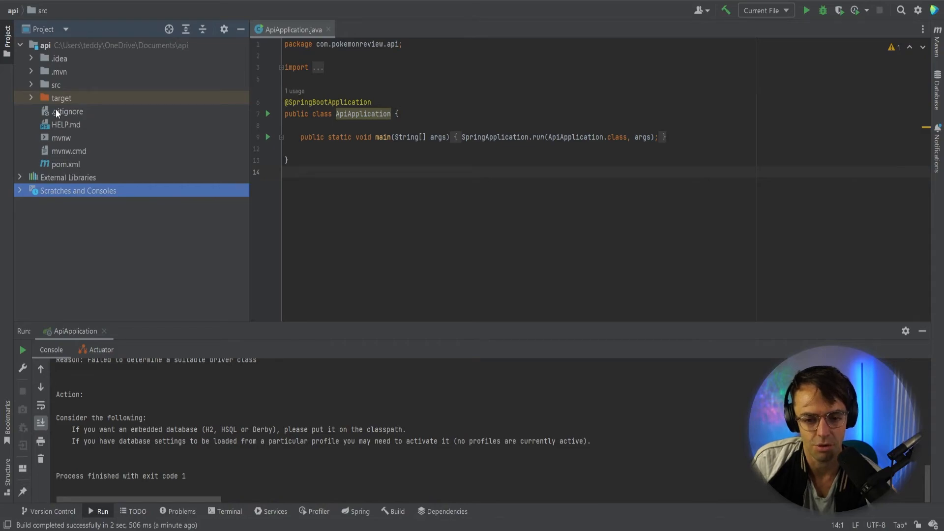
{"action": "mouse_move", "coordinate": [84, 77]}
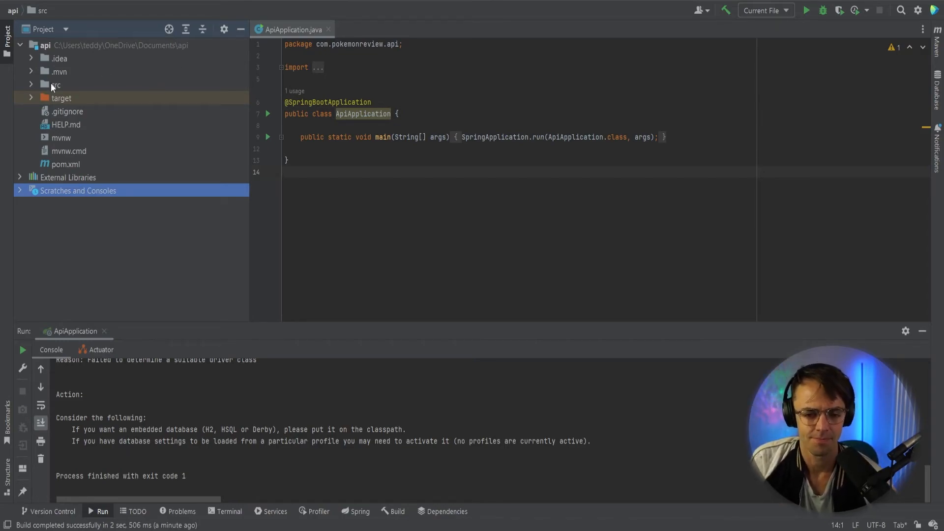
{"action": "mouse_move", "coordinate": [82, 93]}
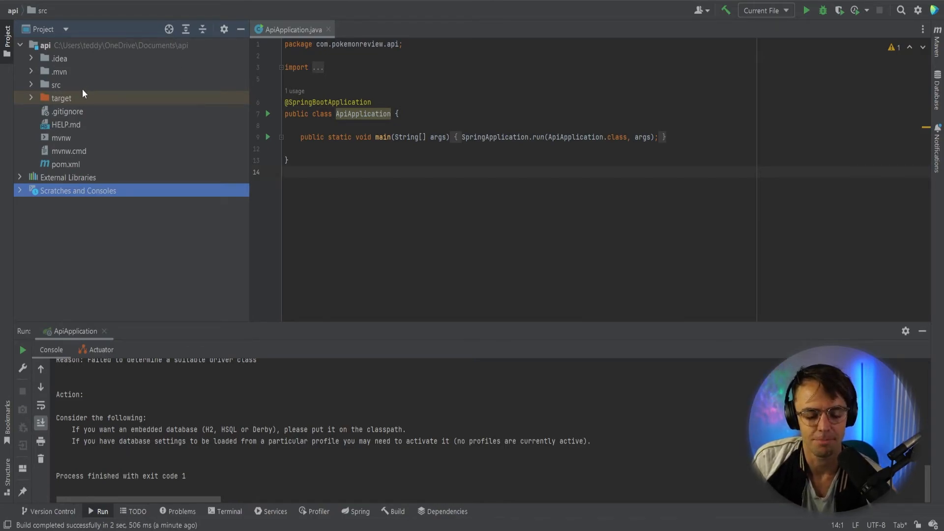
Expand src > main > java down to the ApiApplication class.
{"action": "left_click", "coordinate": [55, 84]}
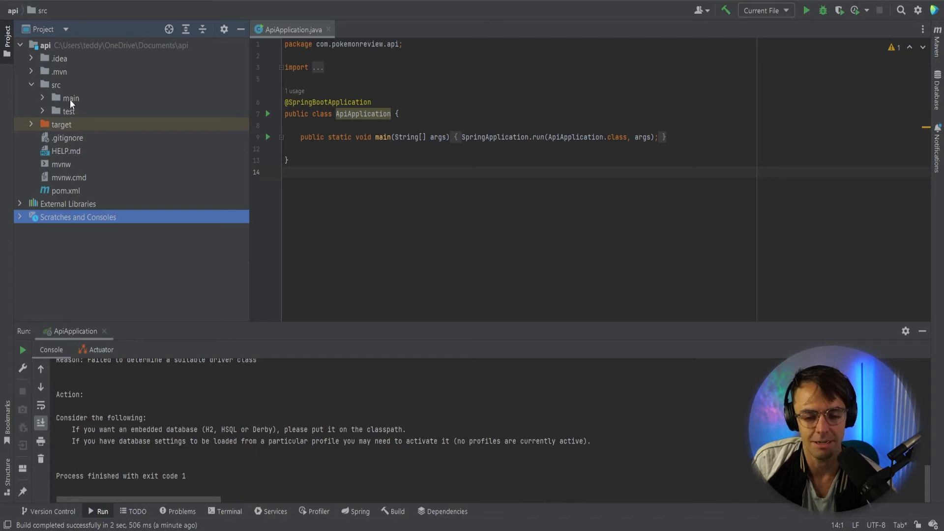
{"action": "left_click", "coordinate": [70, 98]}
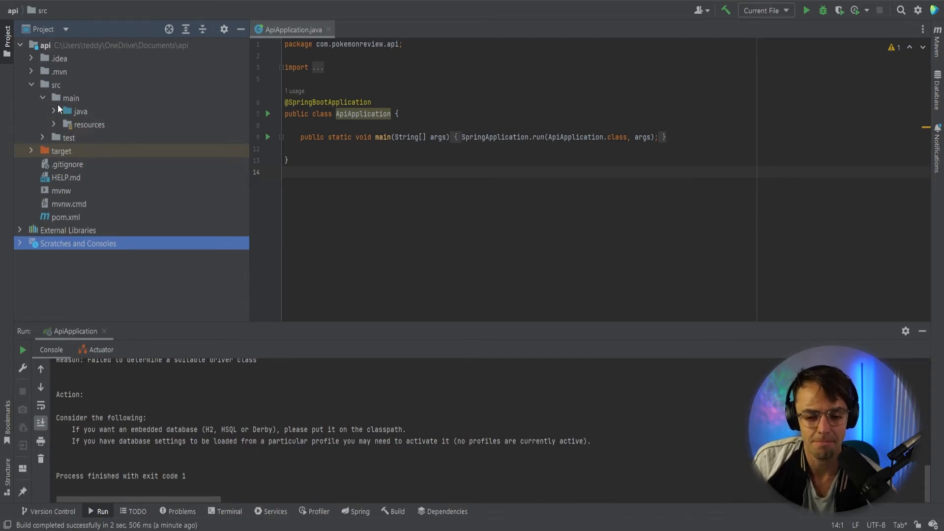
{"action": "left_click", "coordinate": [80, 111]}
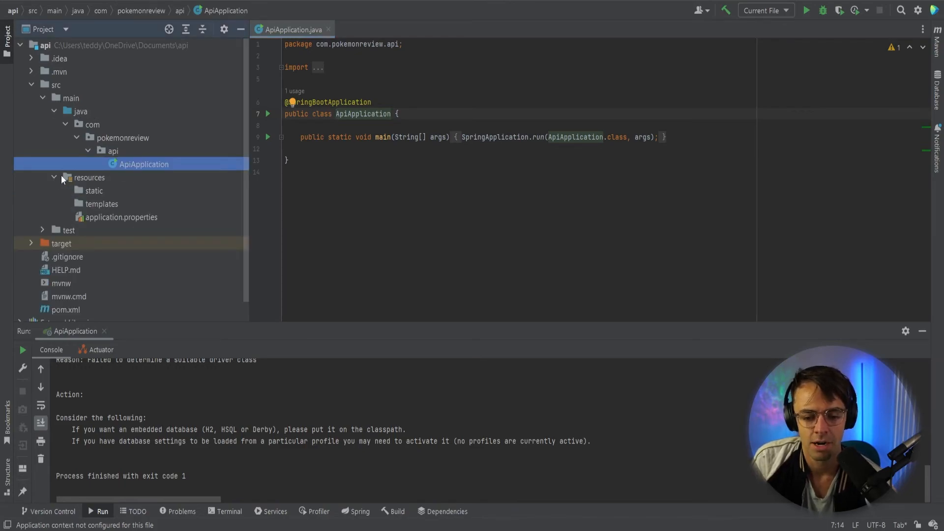
{"action": "mouse_move", "coordinate": [104, 191]}
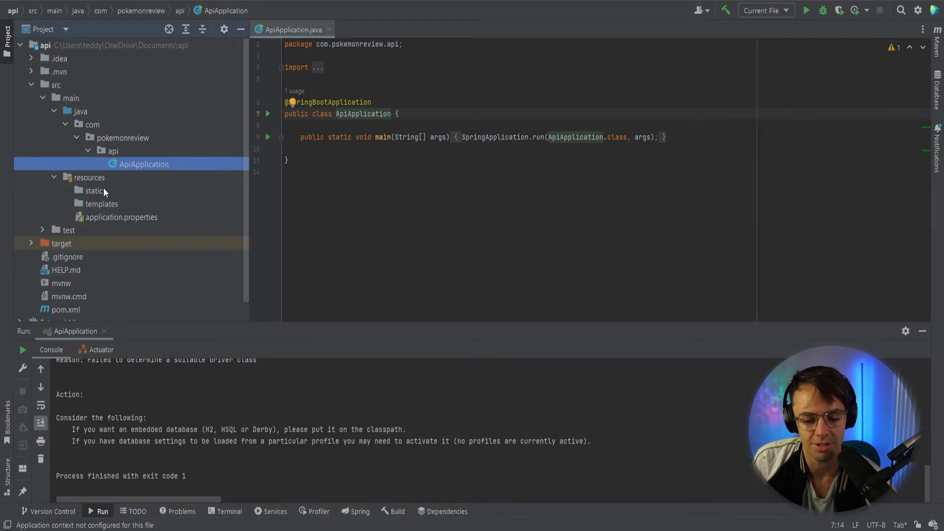
Open the empty application.properties, collapse resources, expand test, and cancel the accidental Move dialog.
{"action": "double_click", "coordinate": [122, 217]}
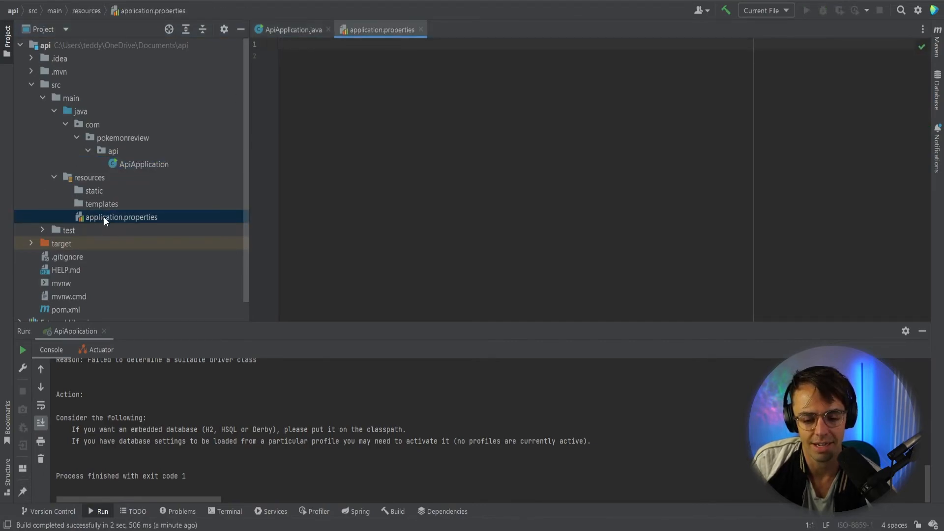
{"action": "left_click", "coordinate": [121, 217]}
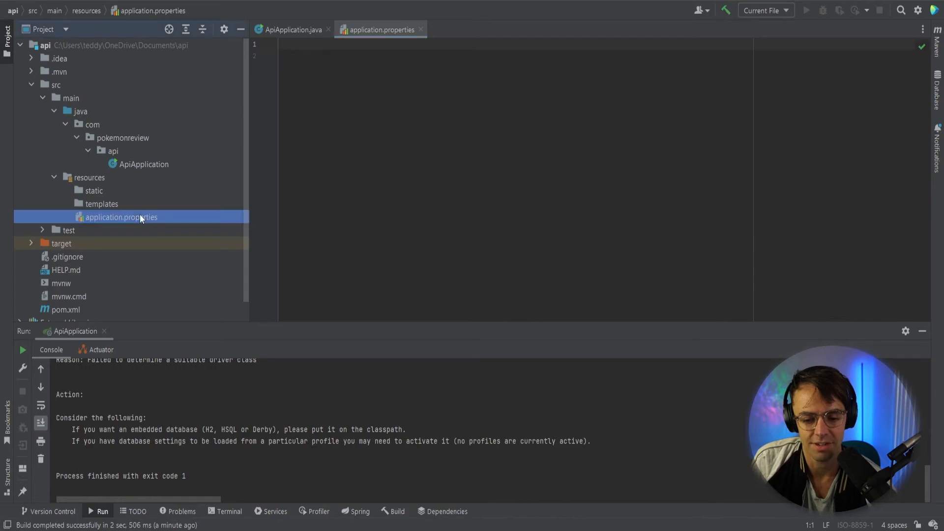
{"action": "left_click", "coordinate": [53, 177]}
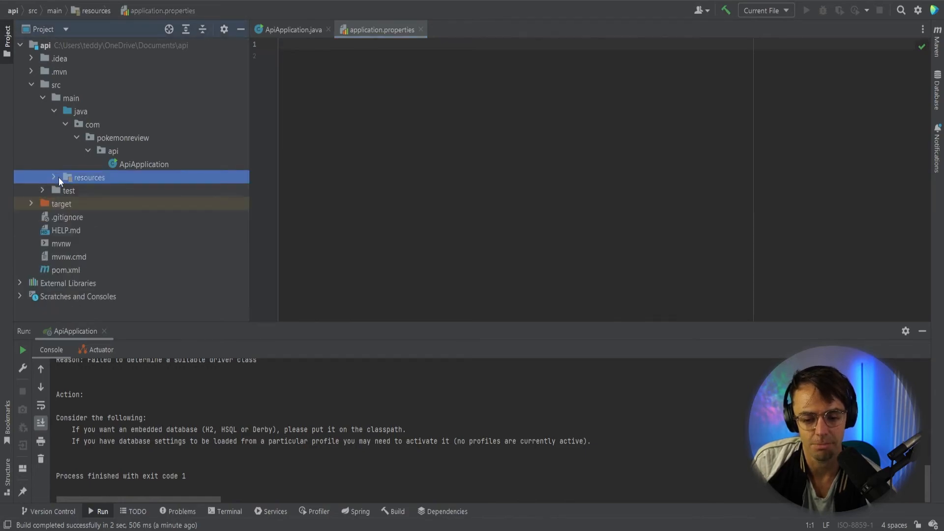
{"action": "left_click", "coordinate": [69, 191]}
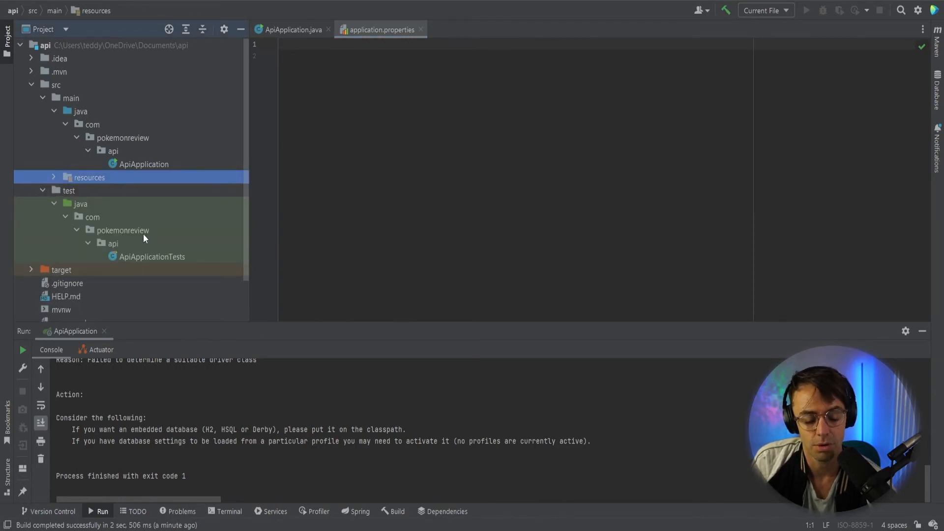
{"action": "scroll", "scroll_direction": "down", "scroll_amount": 3}
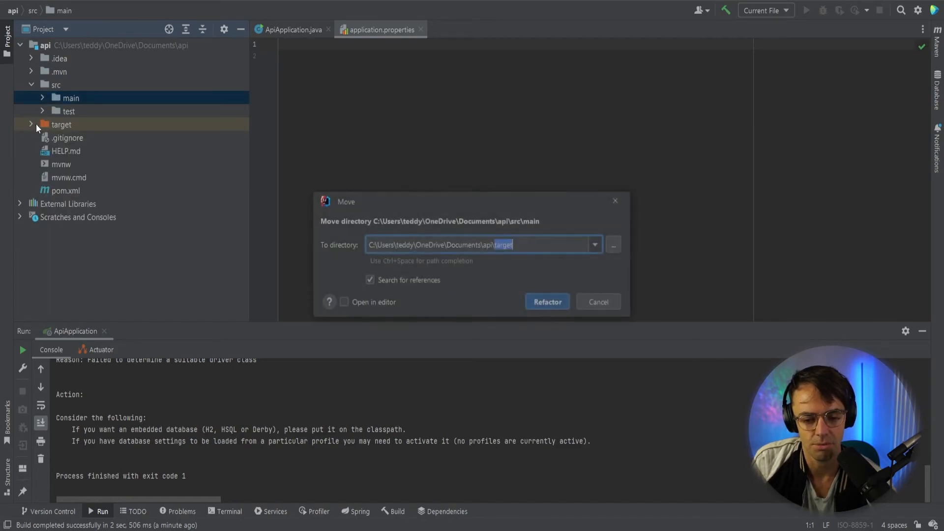
{"action": "left_click", "coordinate": [597, 301]}
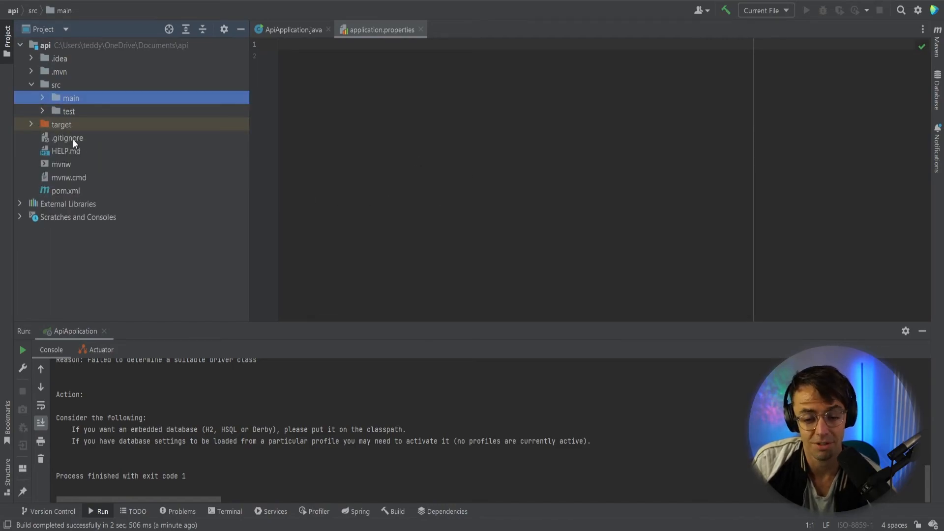
Open .gitignore to view ignored paths like target/ and .idea, then select mvnw.
{"action": "double_click", "coordinate": [67, 137]}
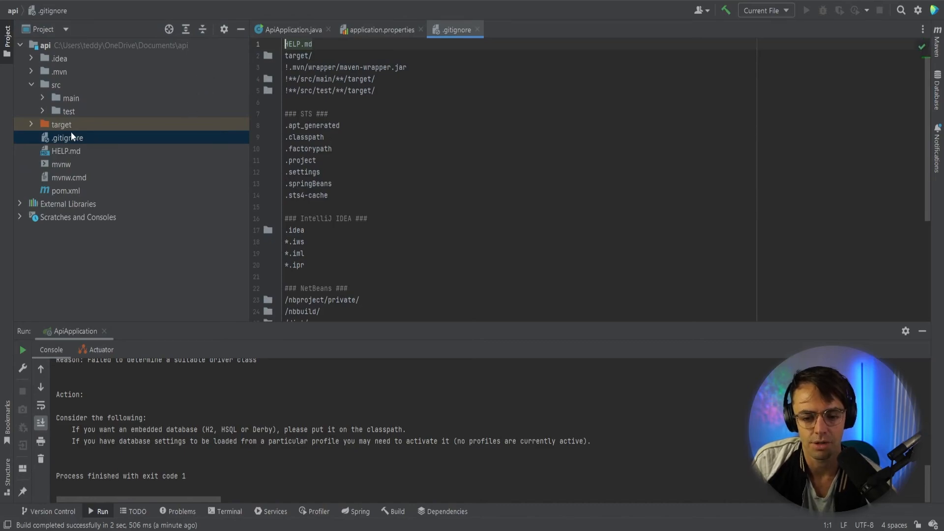
{"action": "mouse_move", "coordinate": [88, 151]}
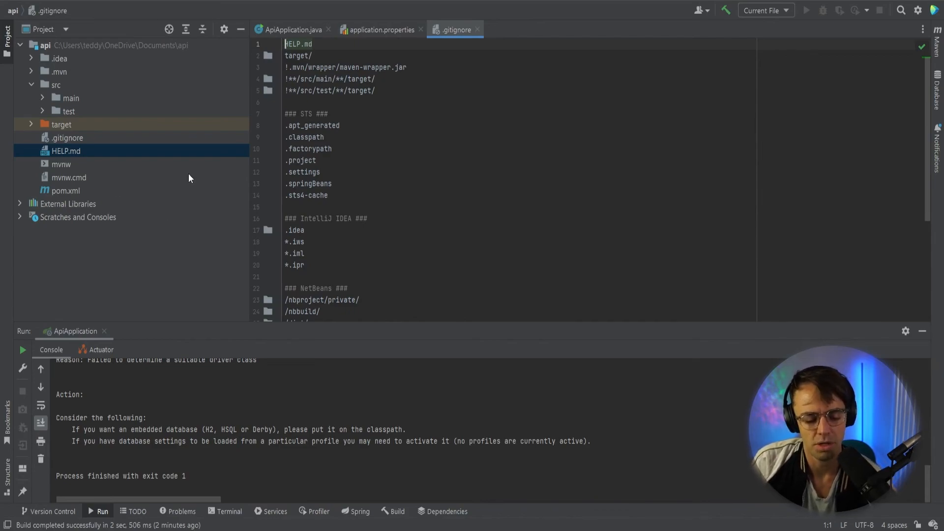
{"action": "mouse_move", "coordinate": [132, 148]}
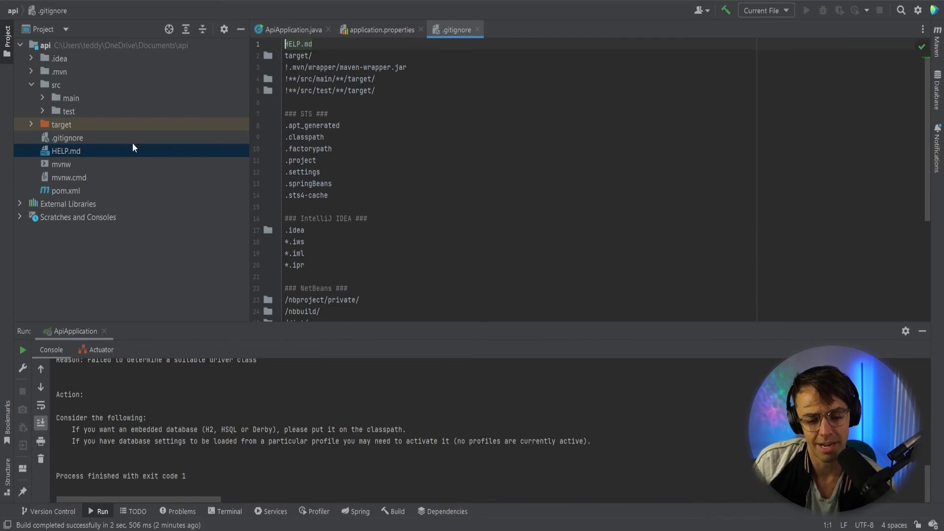
{"action": "left_click", "coordinate": [61, 164]}
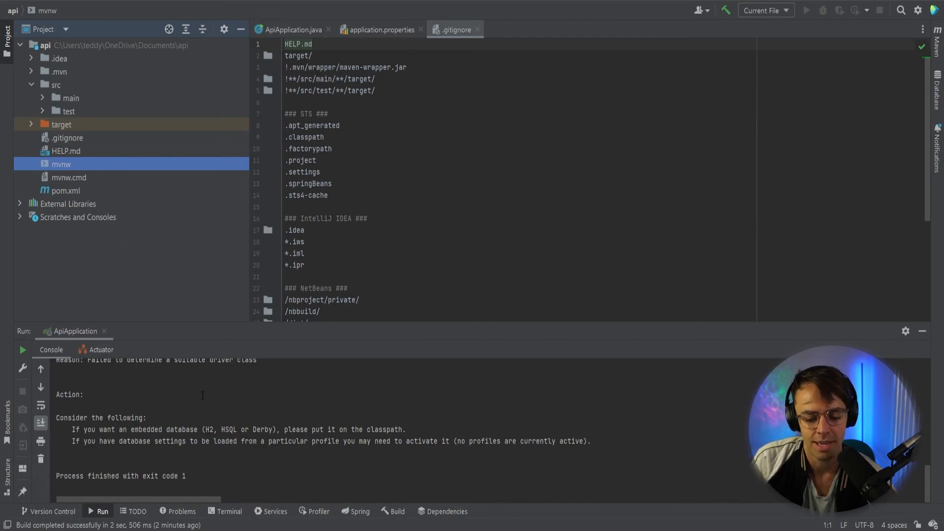
{"action": "mouse_move", "coordinate": [92, 186]}
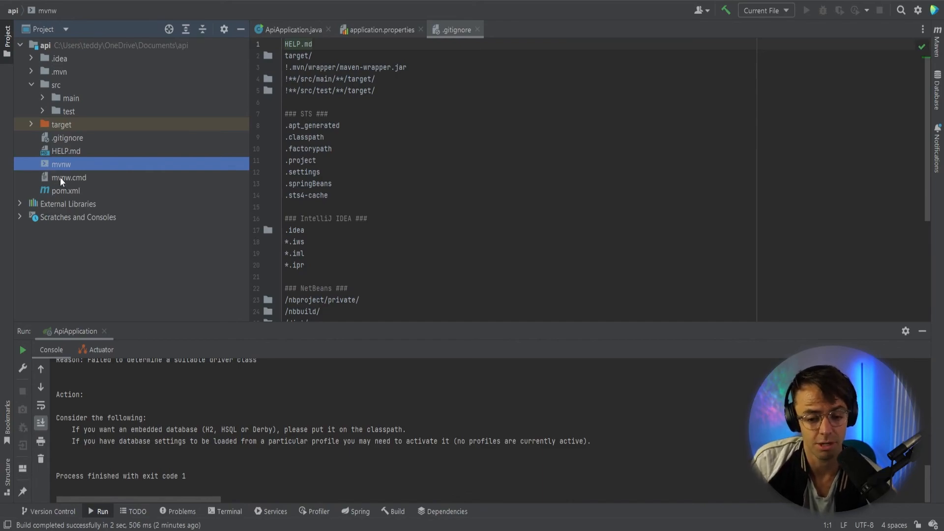
Open mvnw and pom.xml, then show Spring Initializr listing the api project's four dependencies.
{"action": "double_click", "coordinate": [68, 177]}
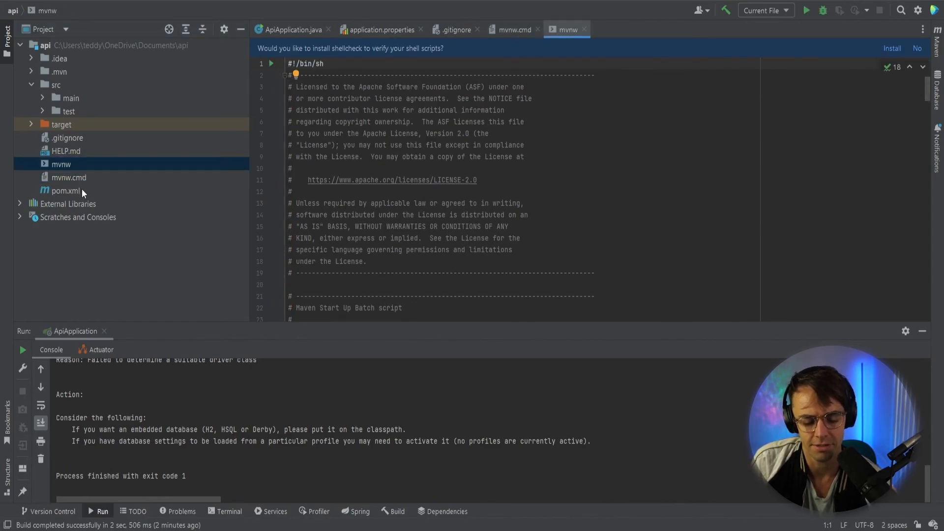
{"action": "double_click", "coordinate": [59, 190]}
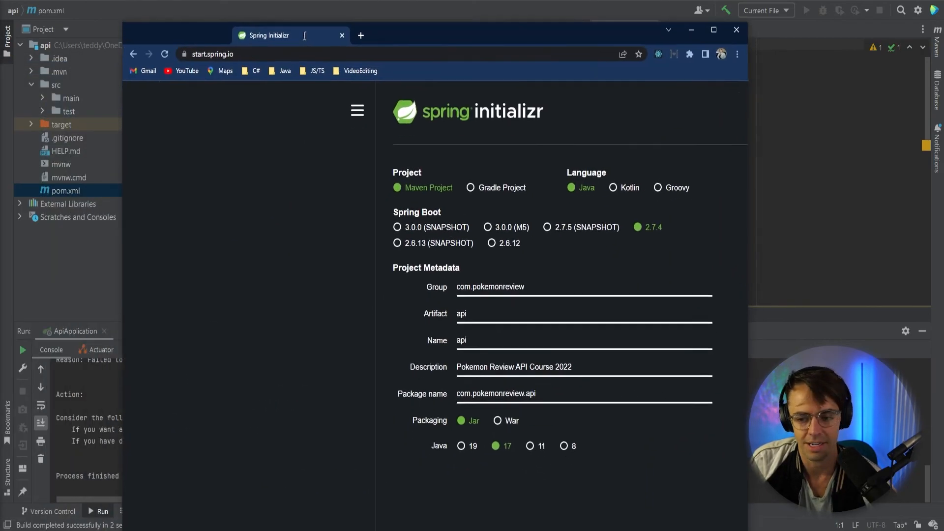
{"action": "left_click", "coordinate": [713, 30]}
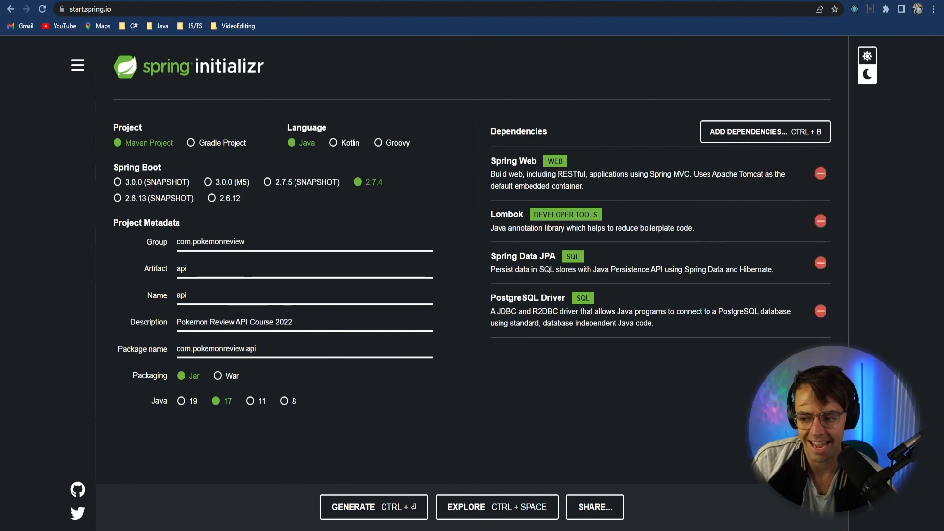